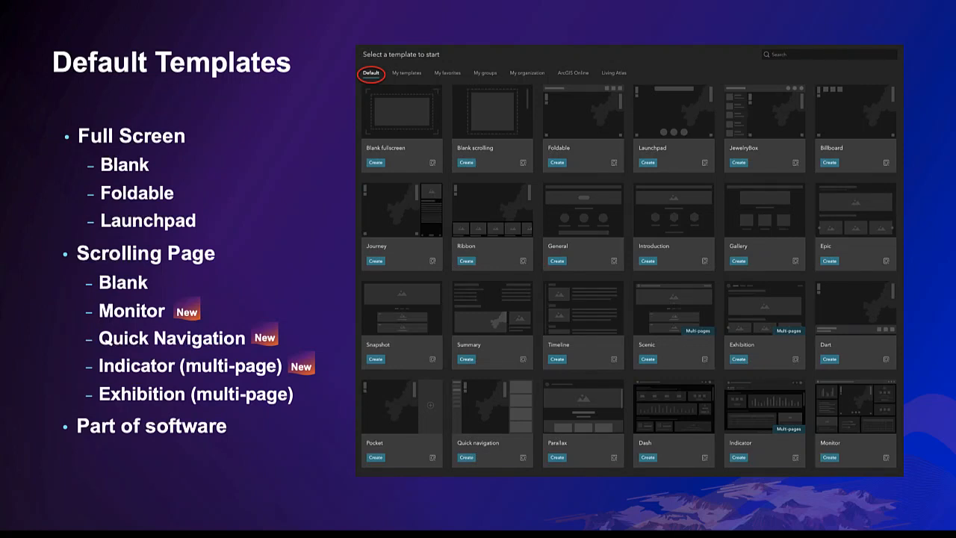
# Step: Advance the slideshow to the slide on widget style properties
pyautogui.click(574, 71)
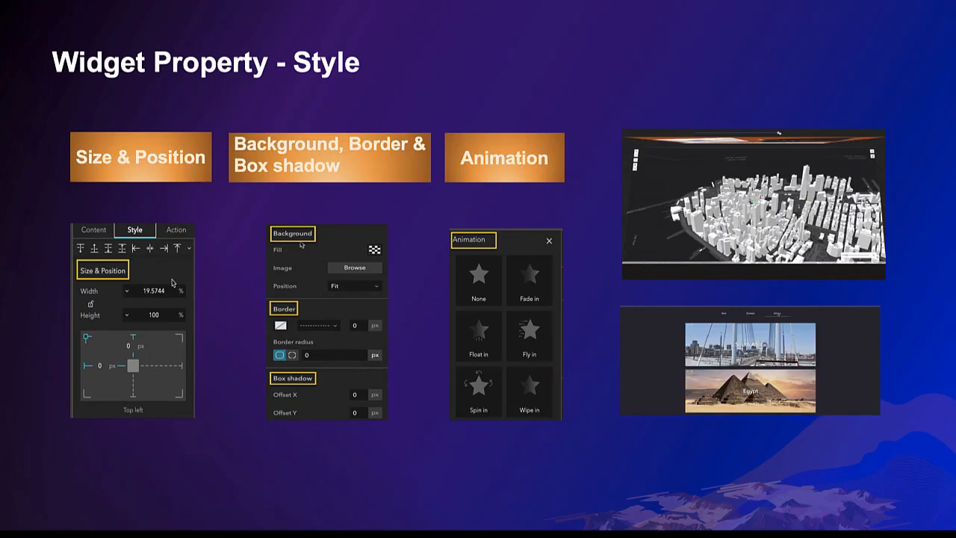
# Step: Advance past the widget style slide into the live Experience Builder session
pyautogui.press('right')
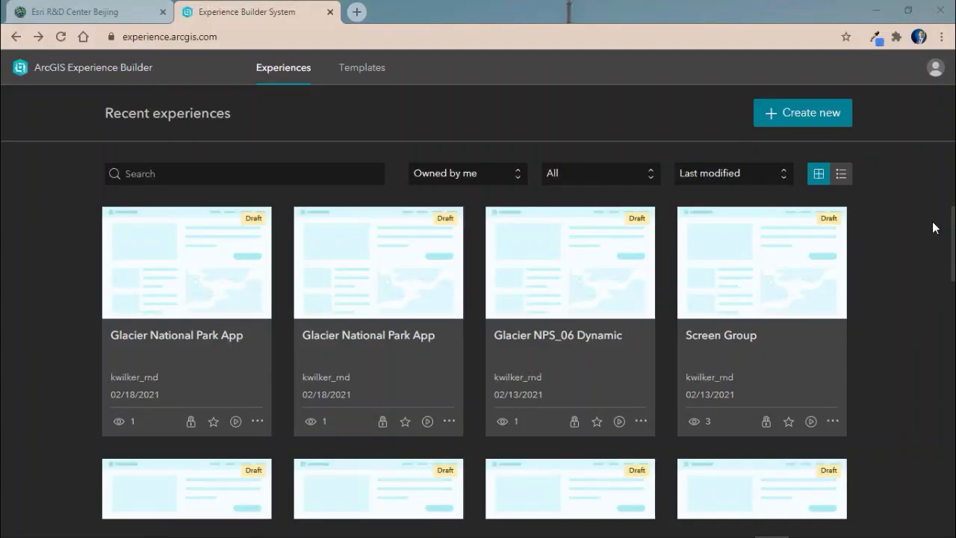
pyautogui.moveTo(875, 54)
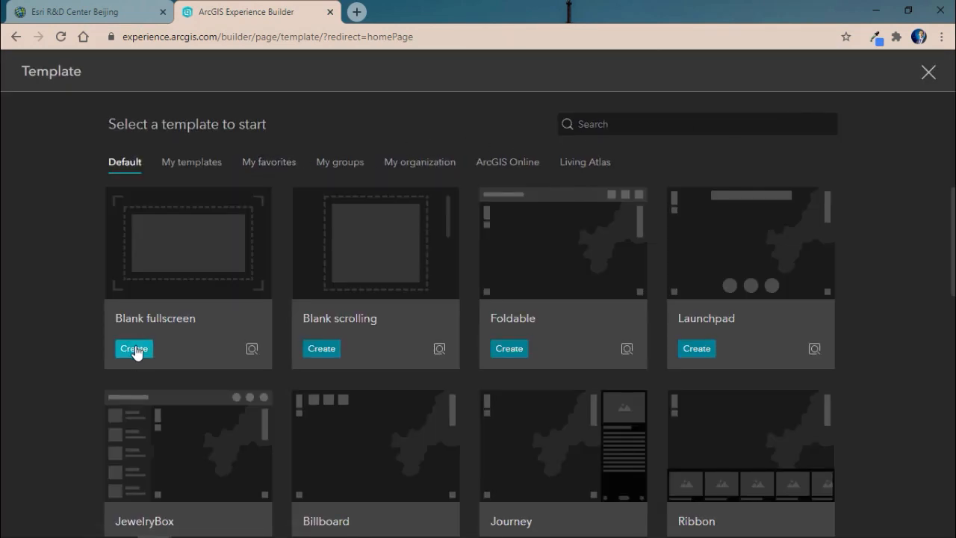
# Step: Create a new experience from the Blank fullscreen template
pyautogui.click(134, 348)
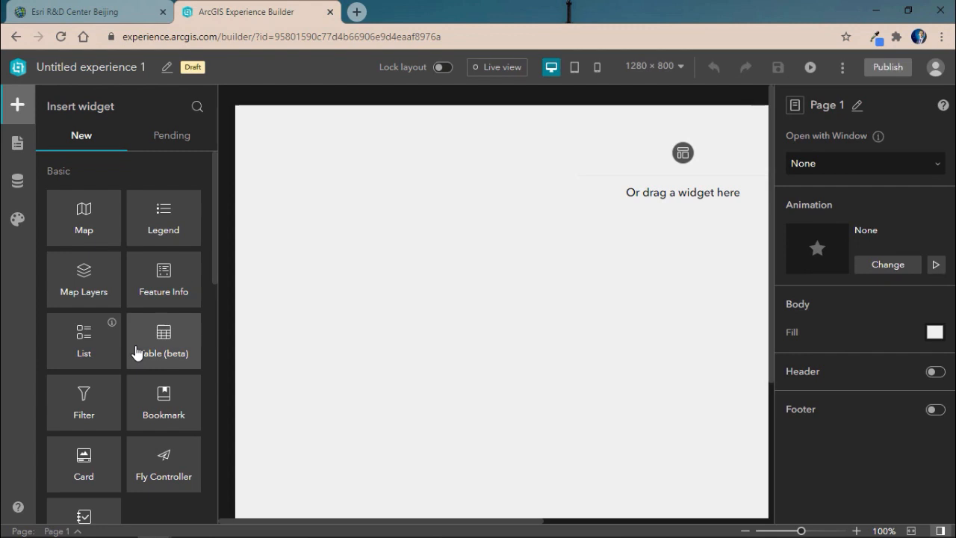
pyautogui.moveTo(920, 447)
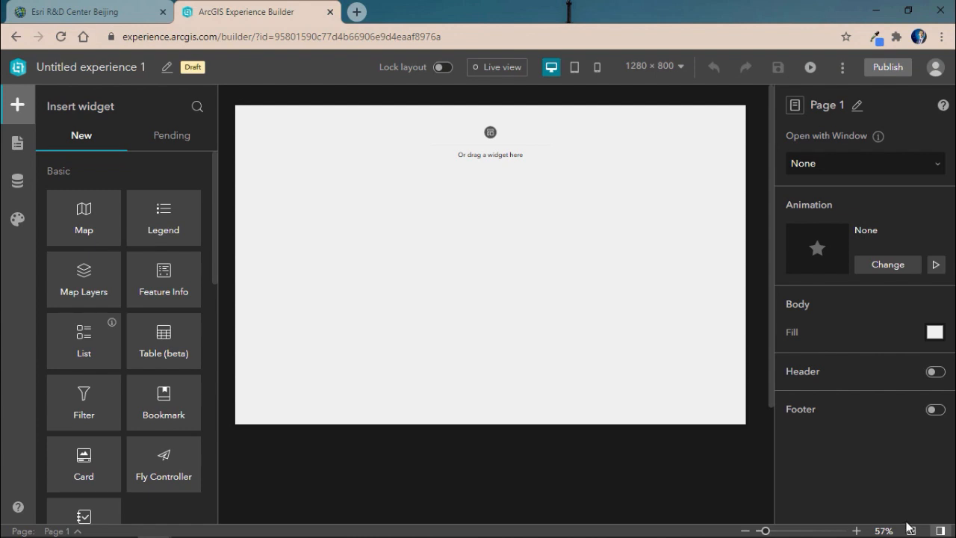
# Step: Add the NPS Glacier 1 web map and Glacier National Park web scene as data sources
pyautogui.click(18, 181)
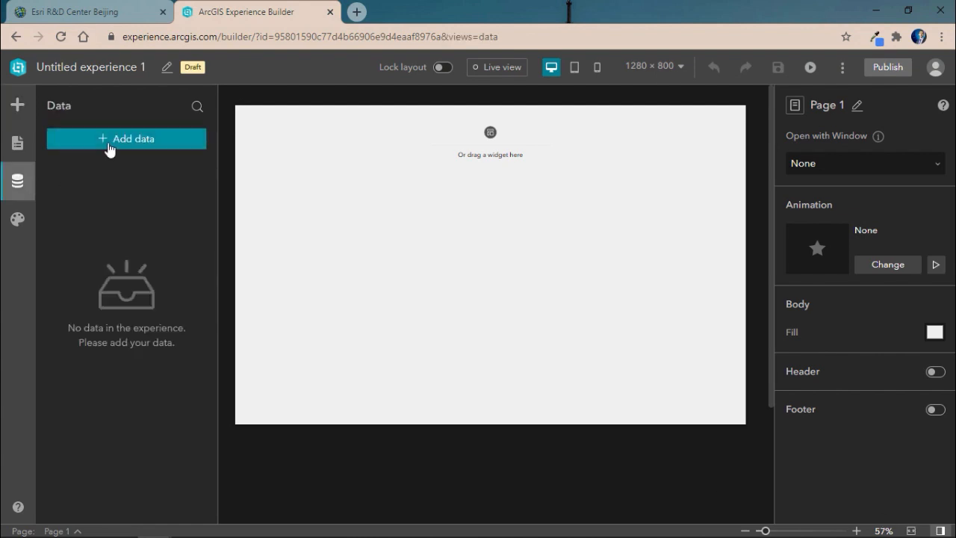
pyautogui.click(126, 137)
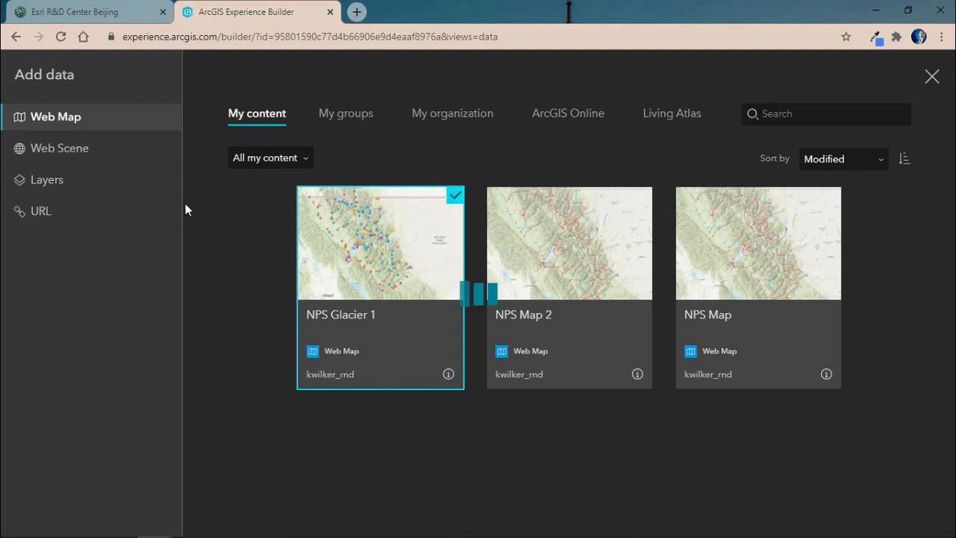
pyautogui.click(60, 148)
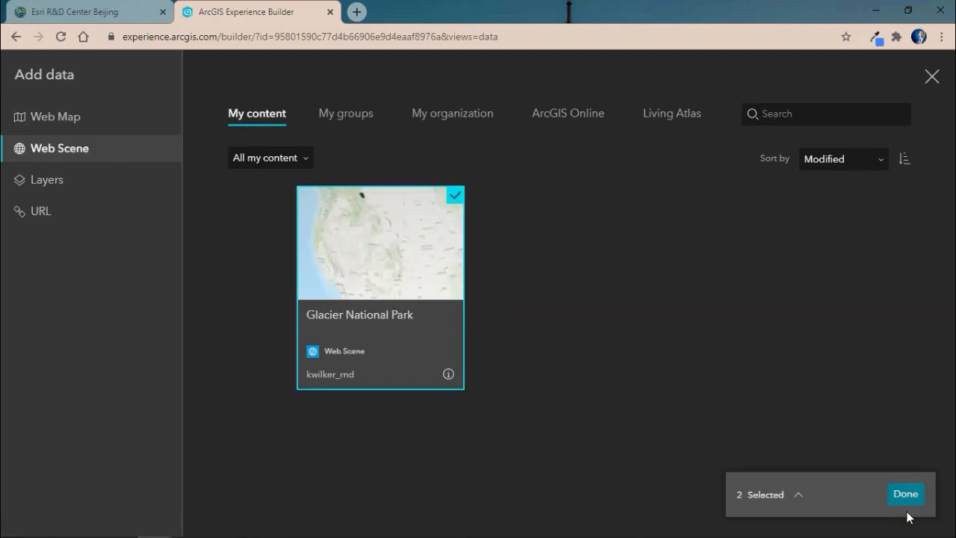
pyautogui.click(905, 493)
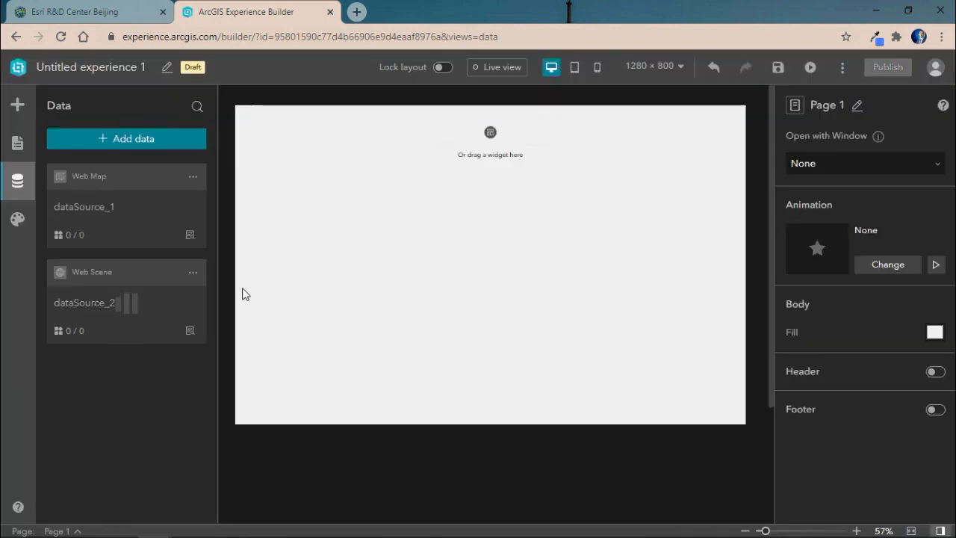
pyautogui.click(18, 143)
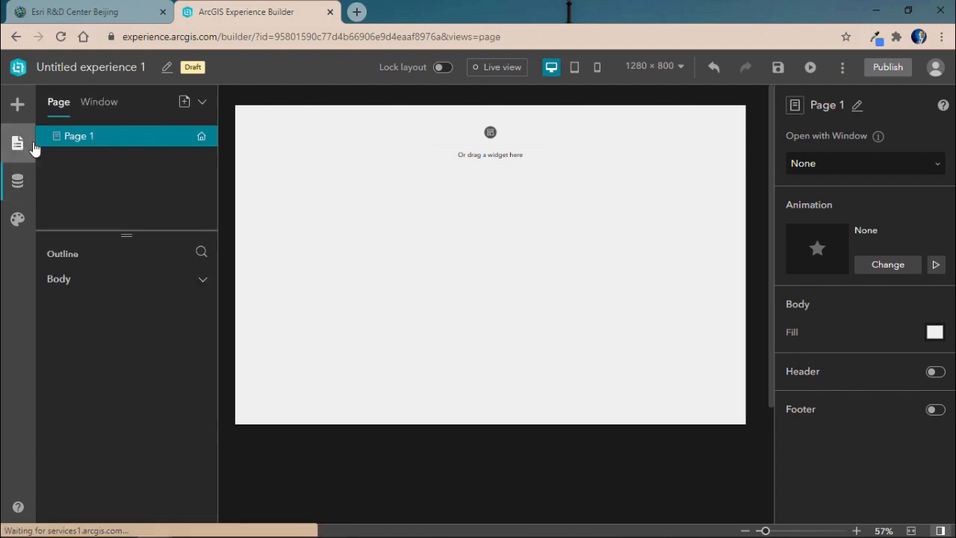
# Step: Insert a Map widget showing the Glacier National Park scene and NPS Glacier 1 map
pyautogui.click(18, 105)
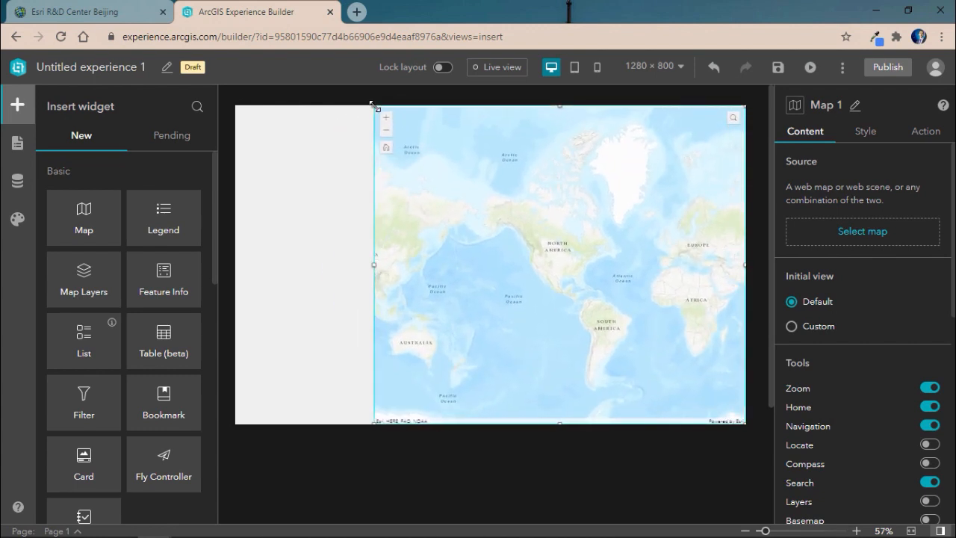
pyautogui.click(862, 230)
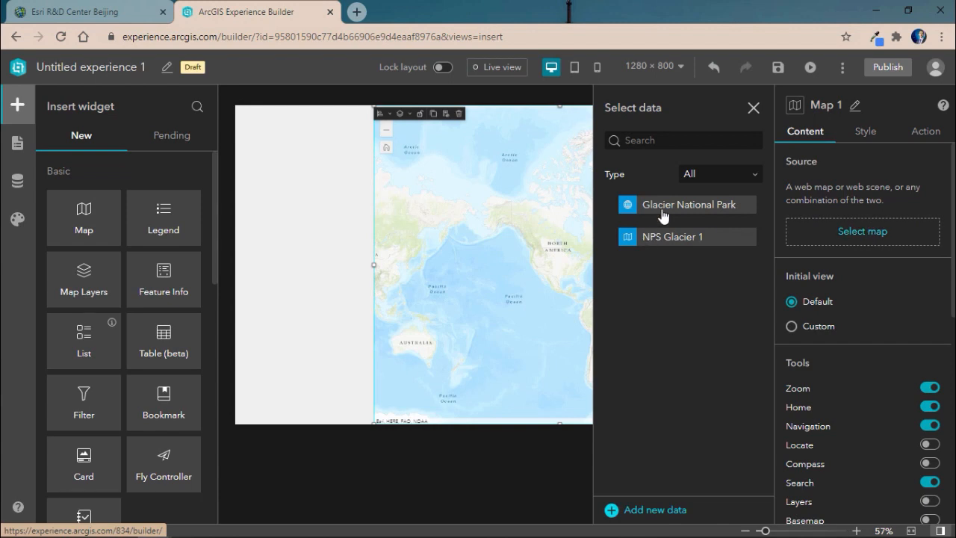
pyautogui.click(672, 236)
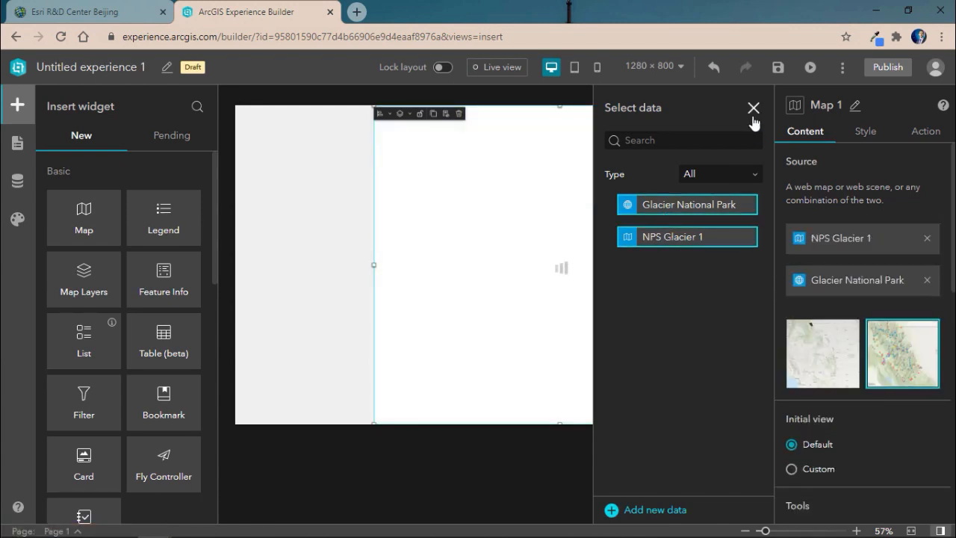
pyautogui.click(753, 108)
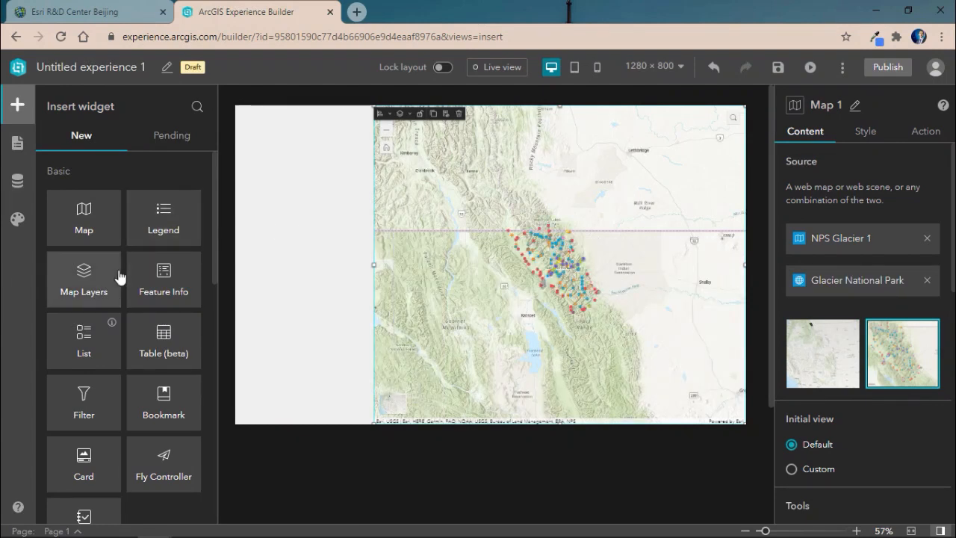
# Step: Place a Widget Controller on the map and add a Table widget inside it
pyautogui.scroll(-3)
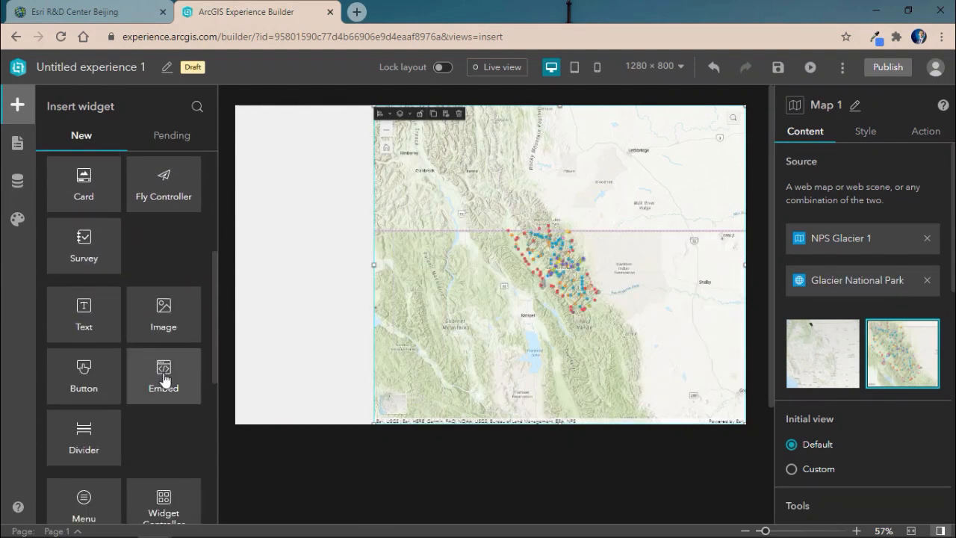
pyautogui.scroll(-3)
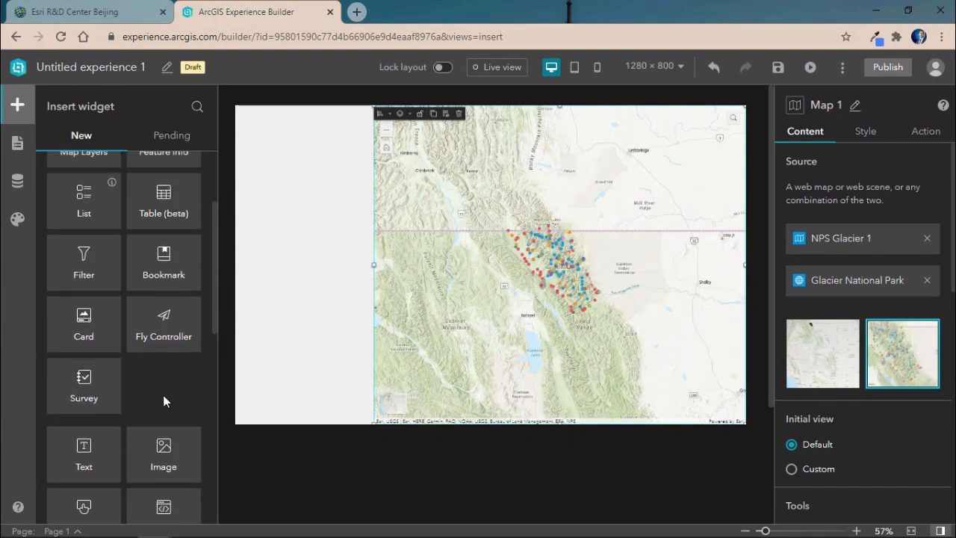
pyautogui.scroll(-3)
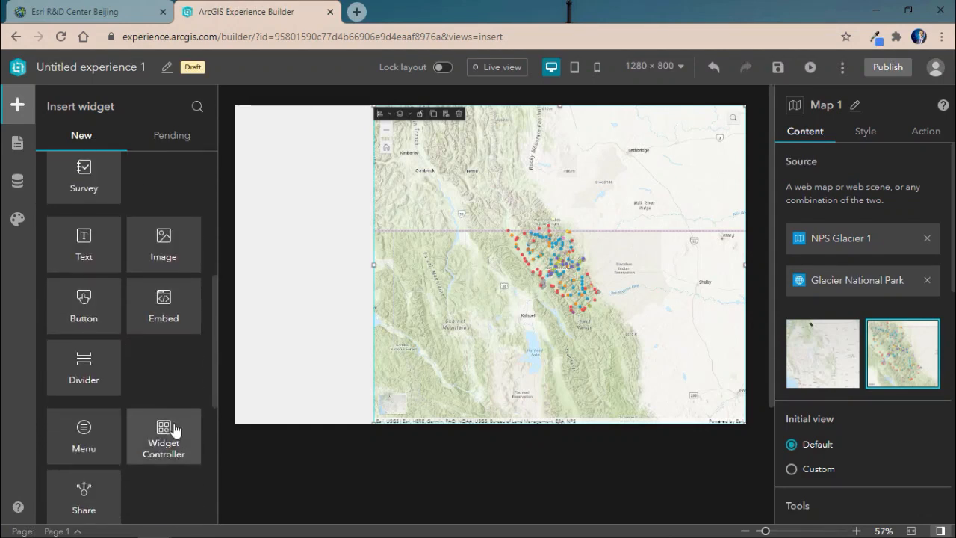
pyautogui.click(163, 436)
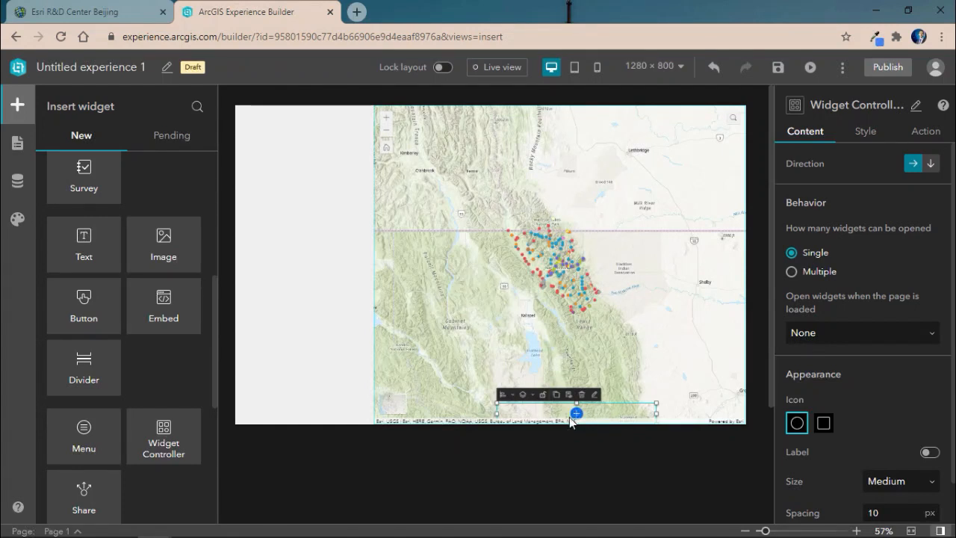
pyautogui.click(576, 412)
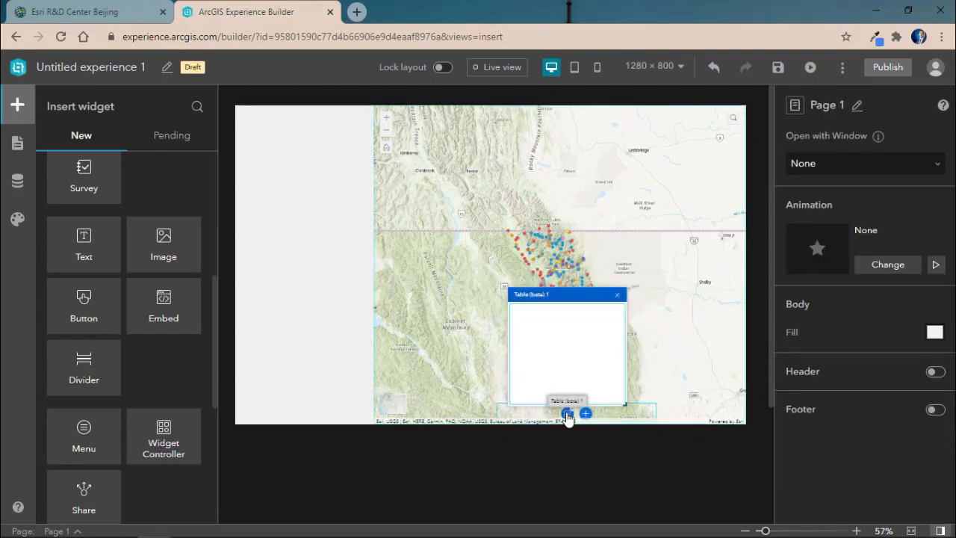
# Step: Give the table a sheet on the National Parks Service POI Glacier layer
pyautogui.click(568, 413)
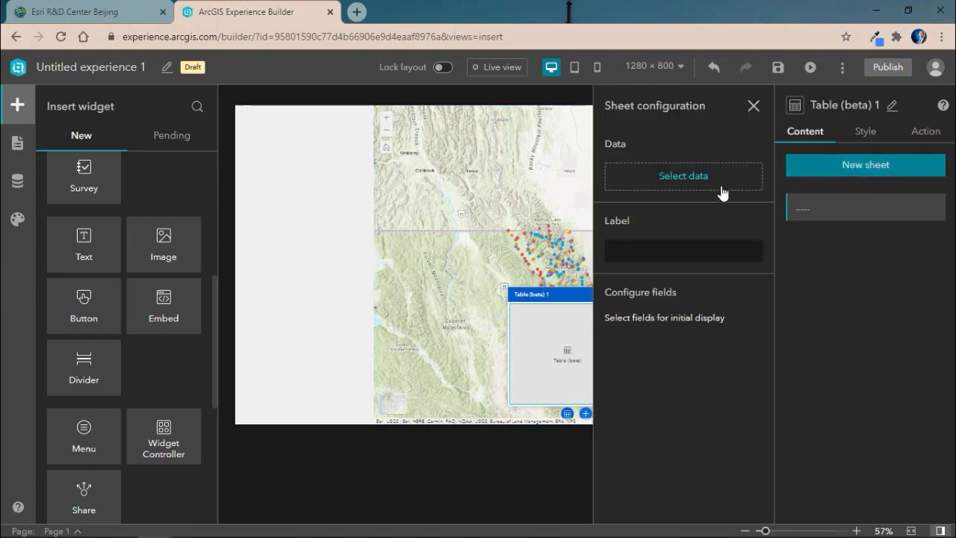
pyautogui.click(683, 177)
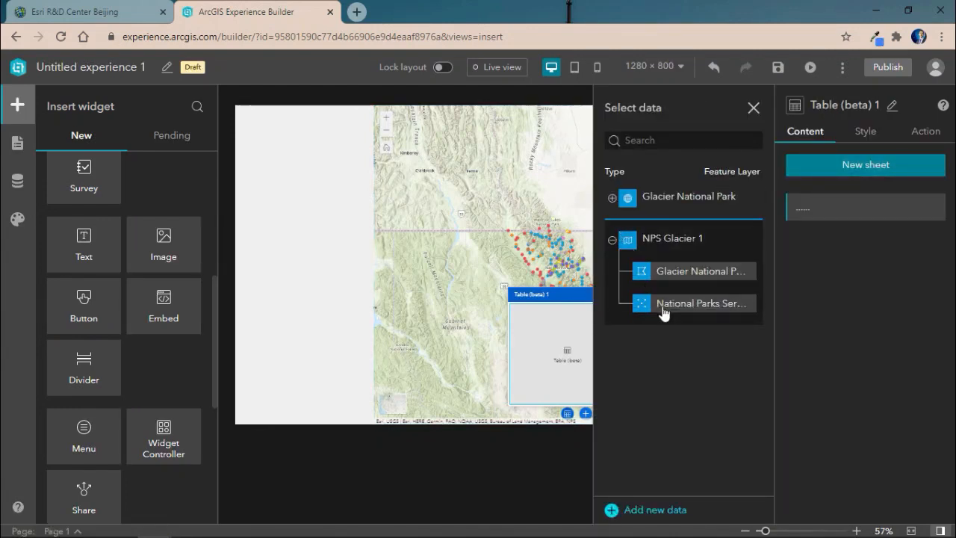
pyautogui.click(700, 302)
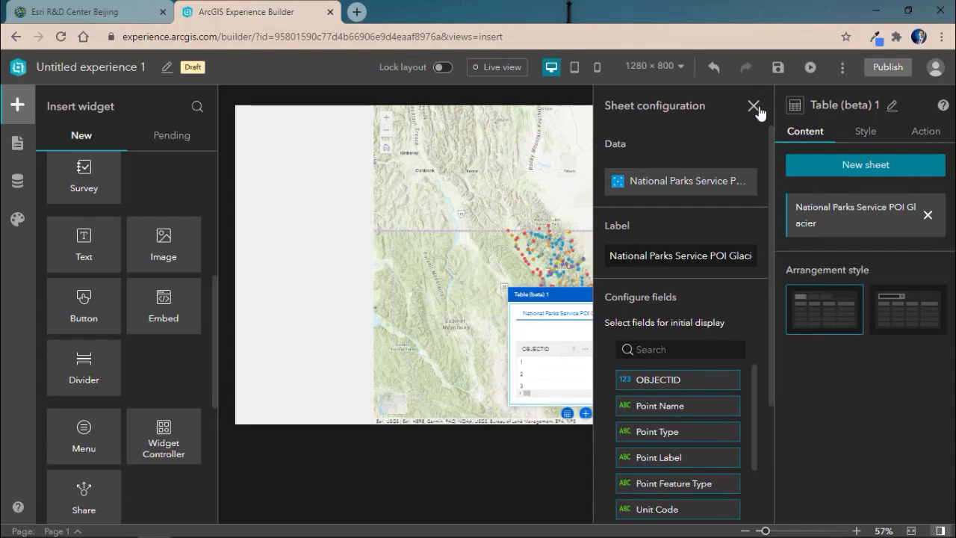
pyautogui.click(753, 105)
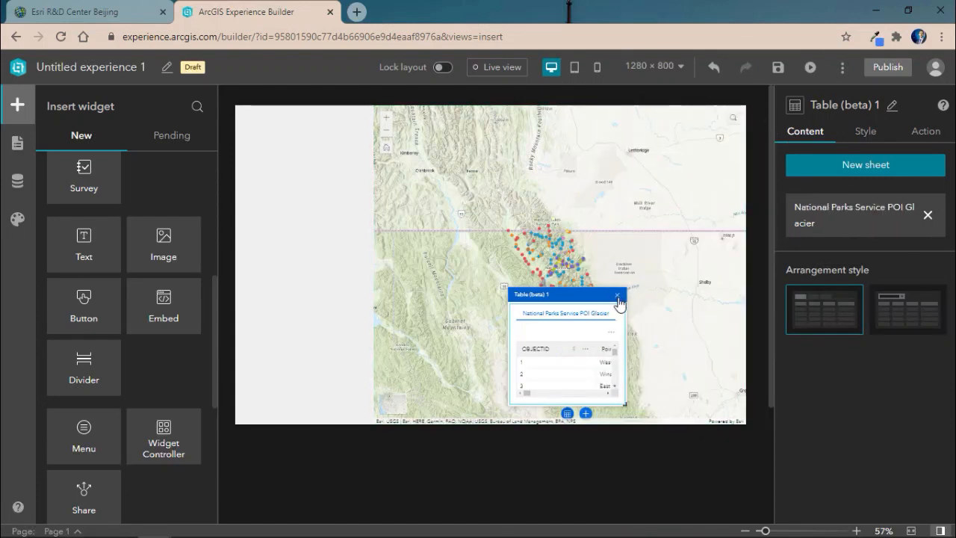
pyautogui.click(620, 295)
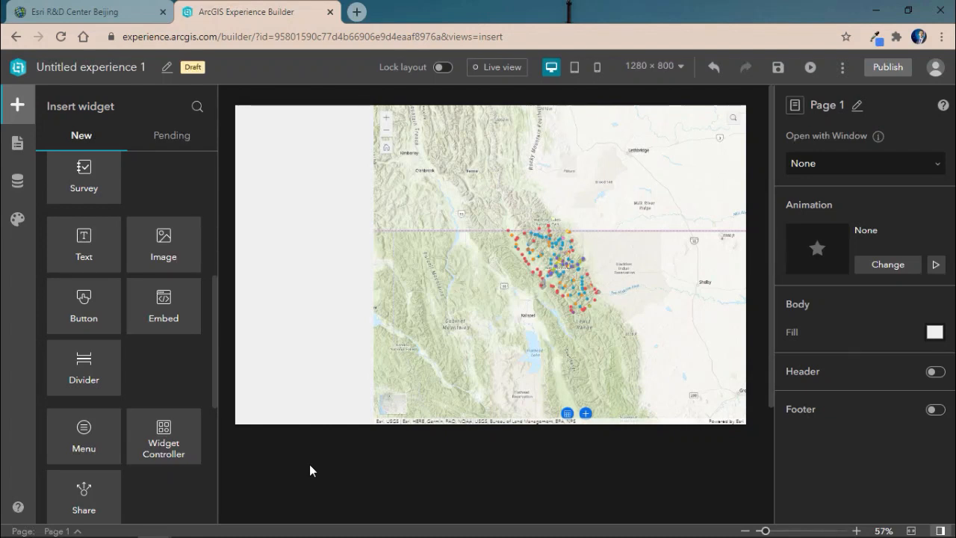
# Step: Insert a List widget beside the map from the chosen template
pyautogui.scroll(-3)
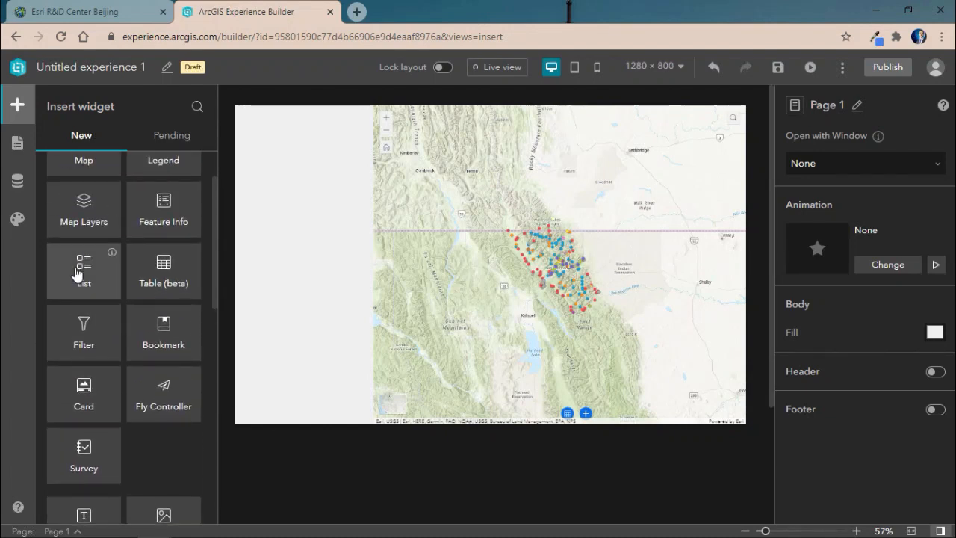
pyautogui.click(83, 269)
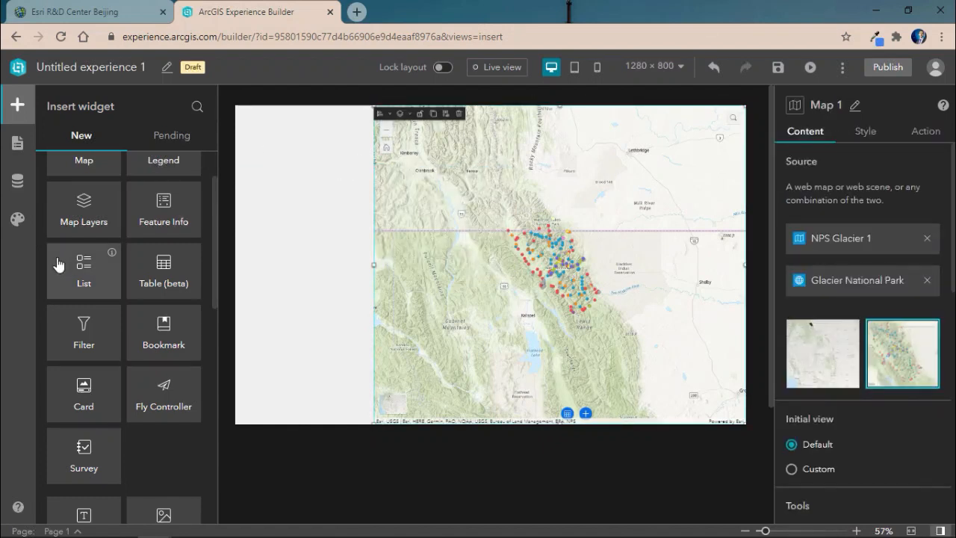
pyautogui.click(84, 269)
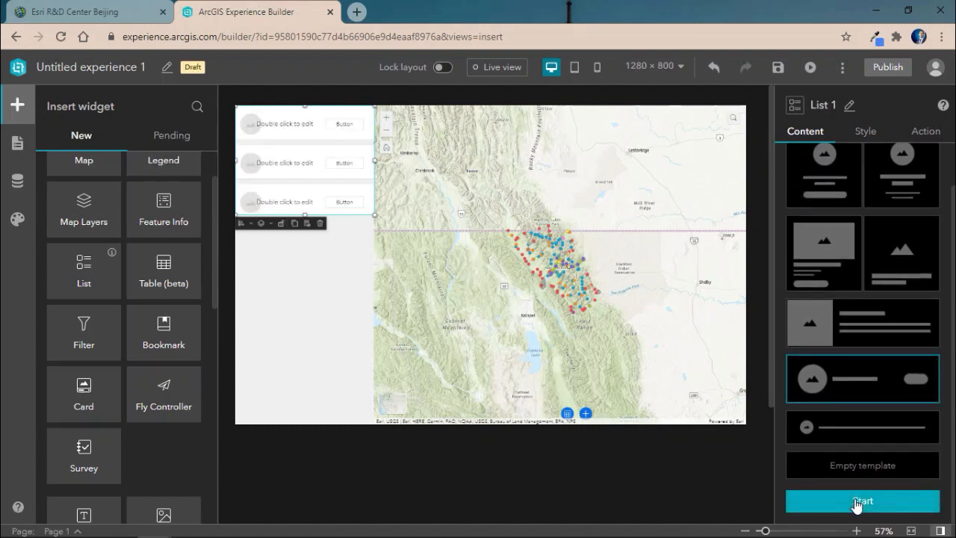
pyautogui.click(863, 502)
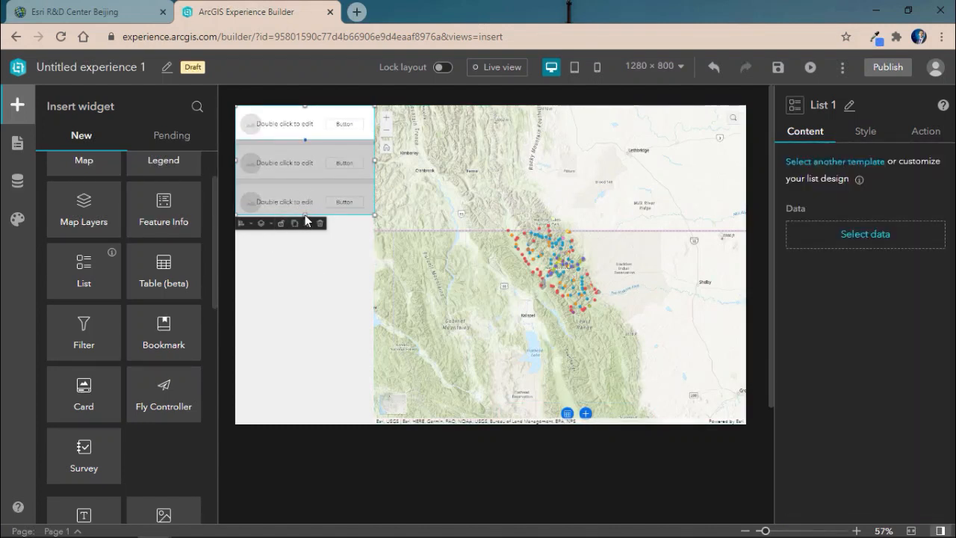
# Step: Dock the list left and feed it from the National Parks Service layer of NPS Glacier 1
pyautogui.click(260, 224)
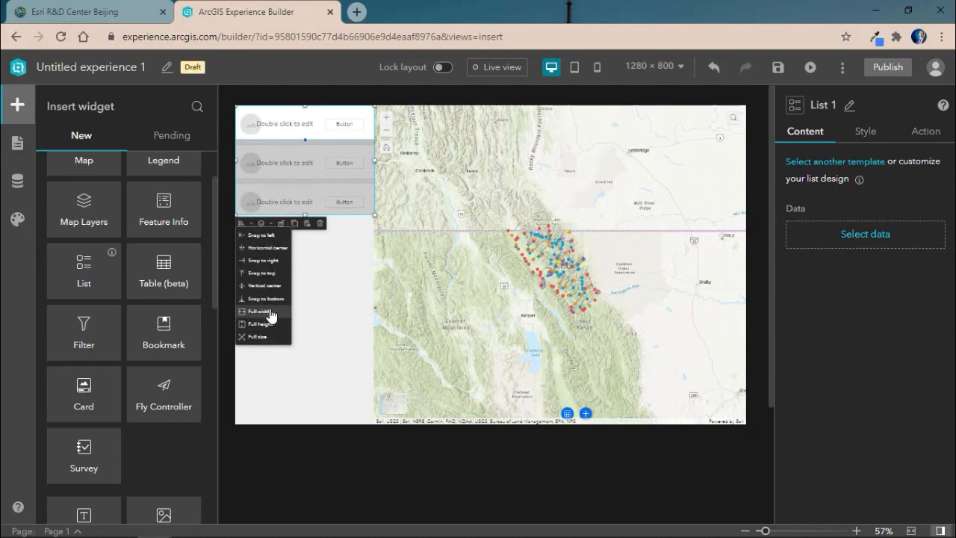
pyautogui.click(256, 311)
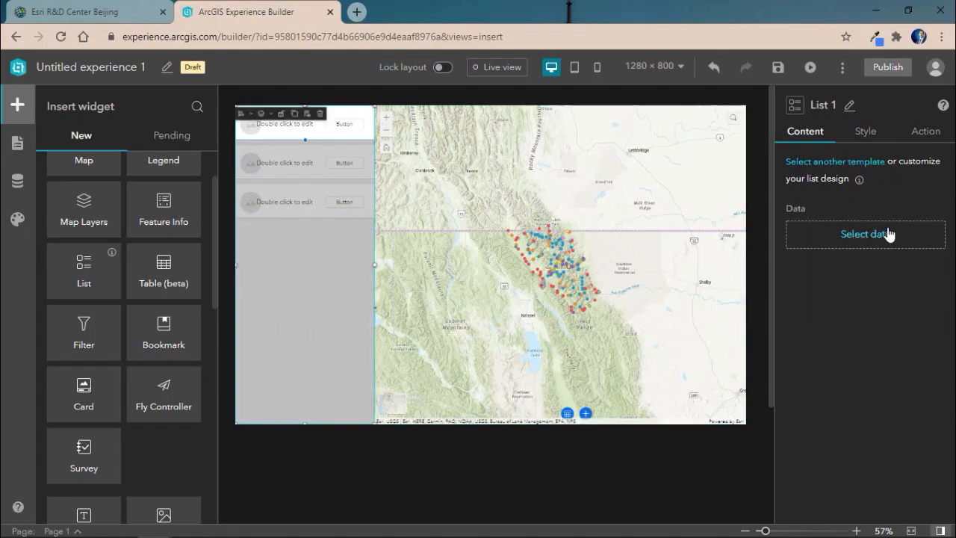
pyautogui.click(864, 233)
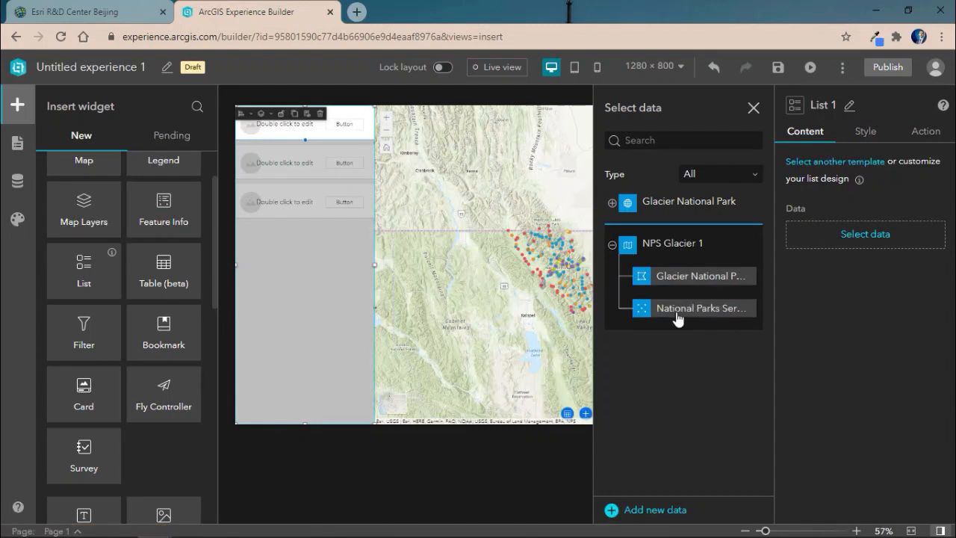
pyautogui.click(698, 307)
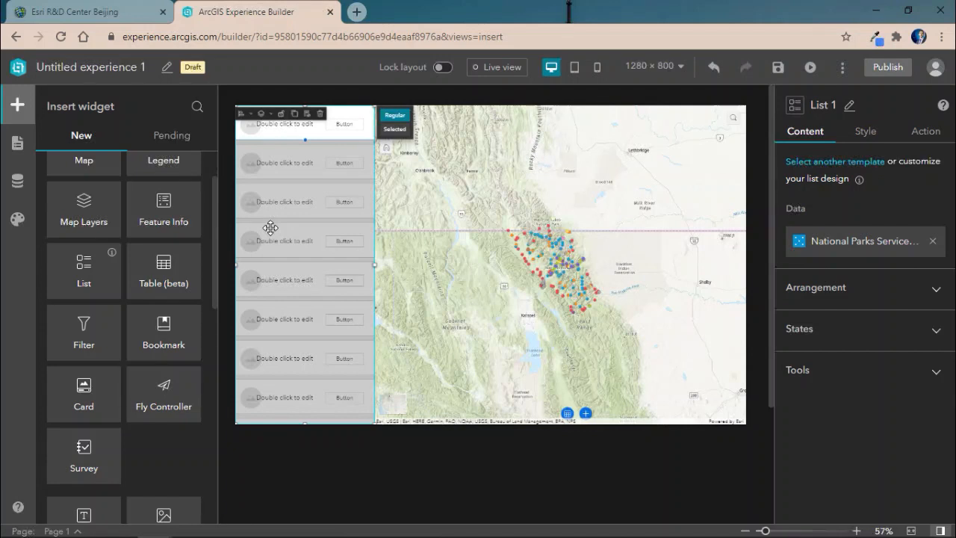
pyautogui.moveTo(292, 126)
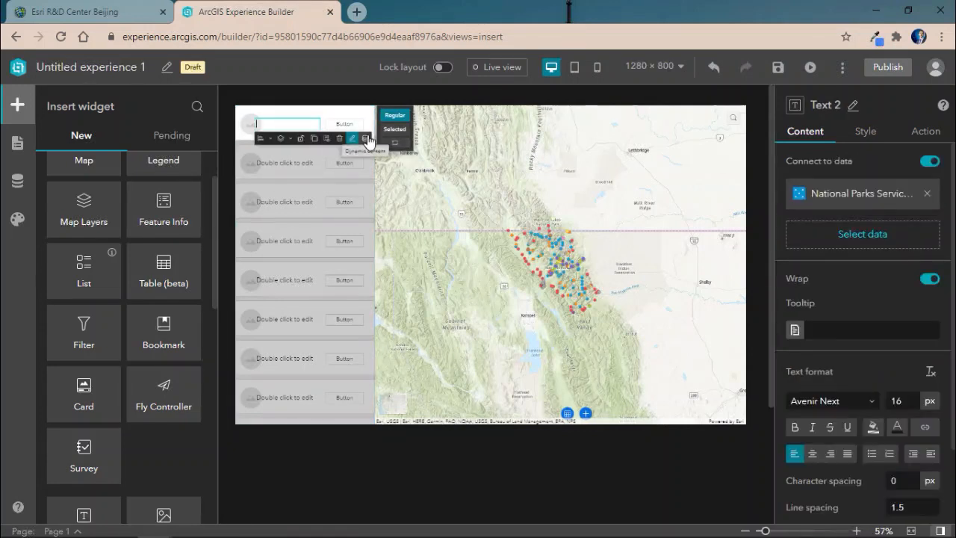
# Step: Show each place's name in the row text and source the row image dynamically from a URL field
pyautogui.click(367, 137)
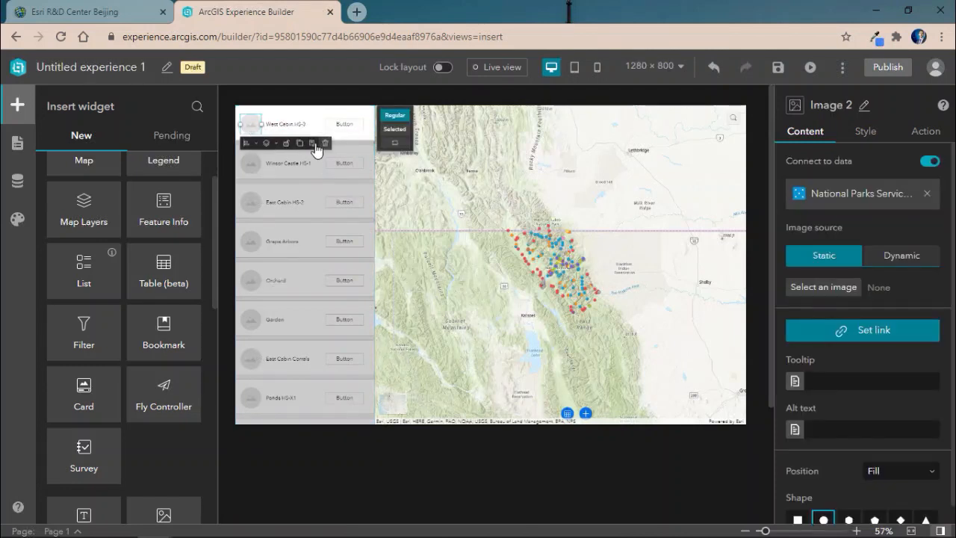
pyautogui.click(901, 255)
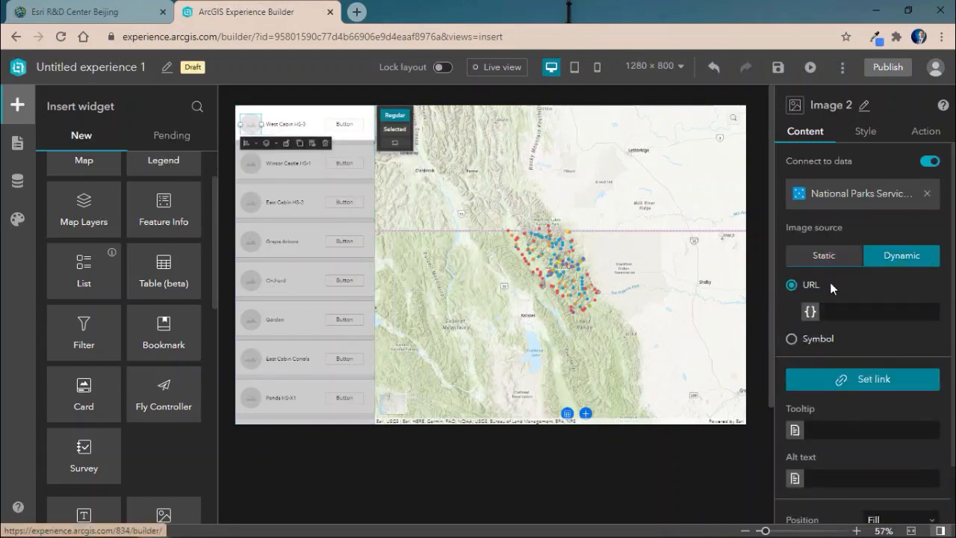
pyautogui.click(809, 312)
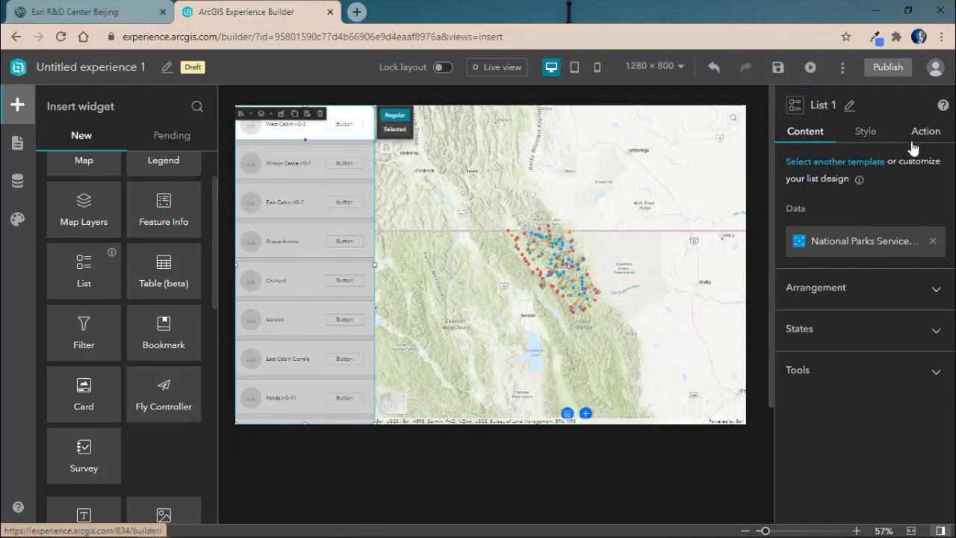
pyautogui.moveTo(929, 355)
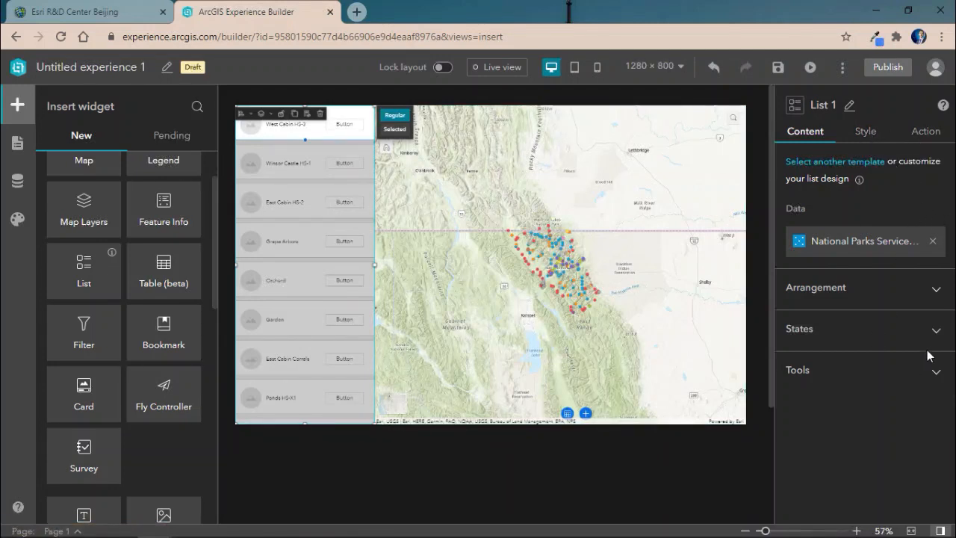
# Step: Give selected rows a 2 px border and add a sort option named Photo on the photo field
pyautogui.click(799, 329)
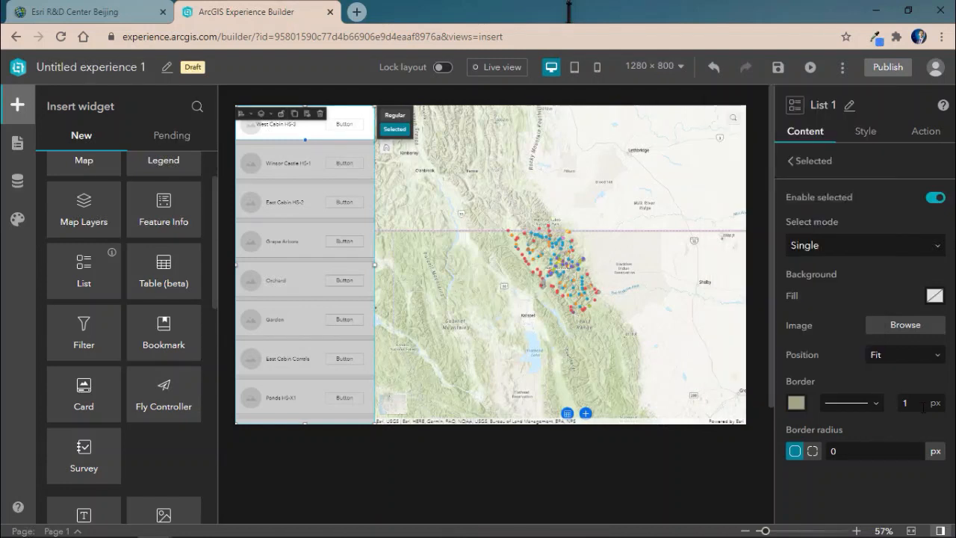
pyautogui.click(905, 403)
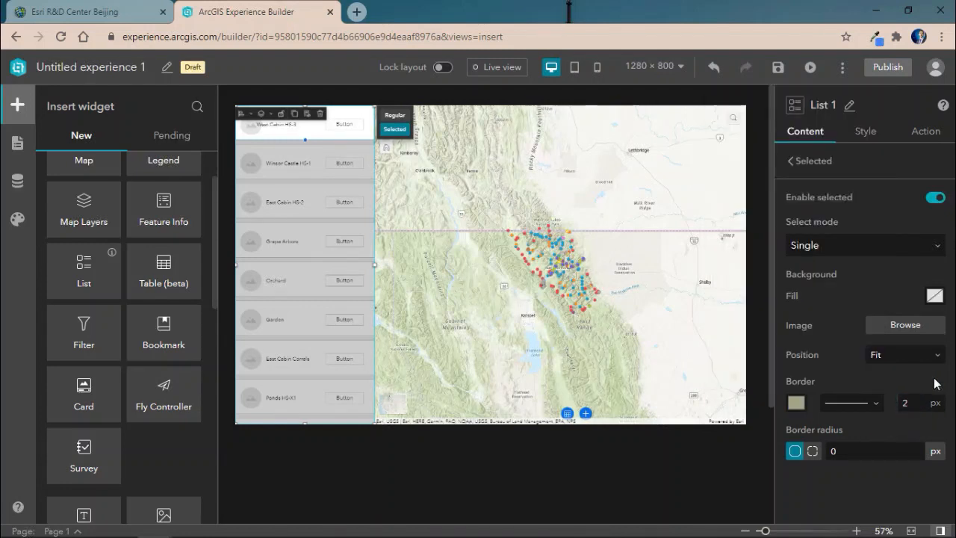
pyautogui.click(814, 161)
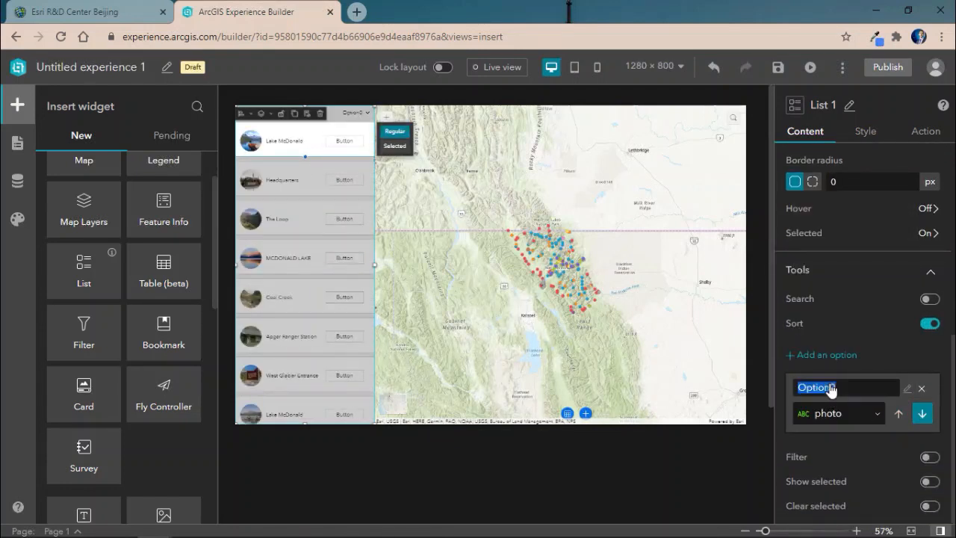
pyautogui.write('Photo')
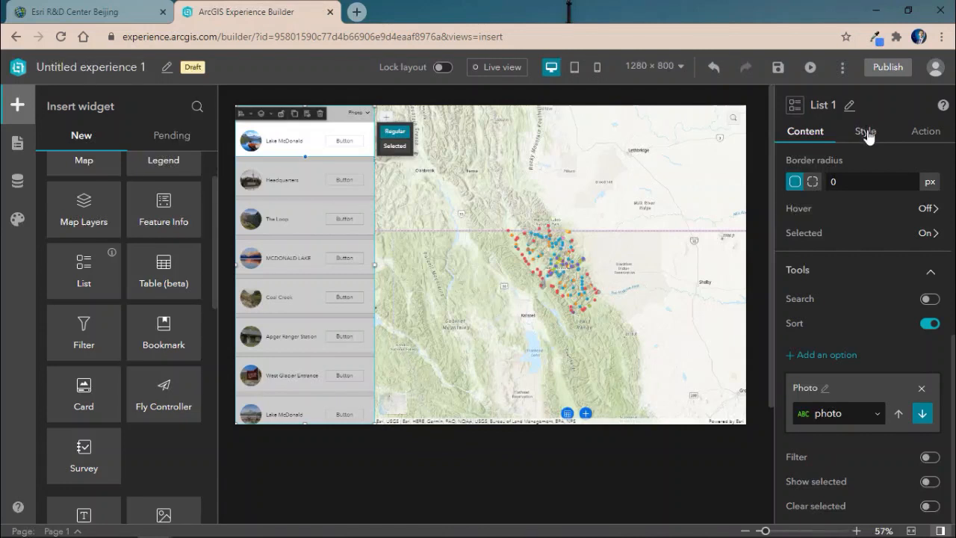
pyautogui.click(865, 131)
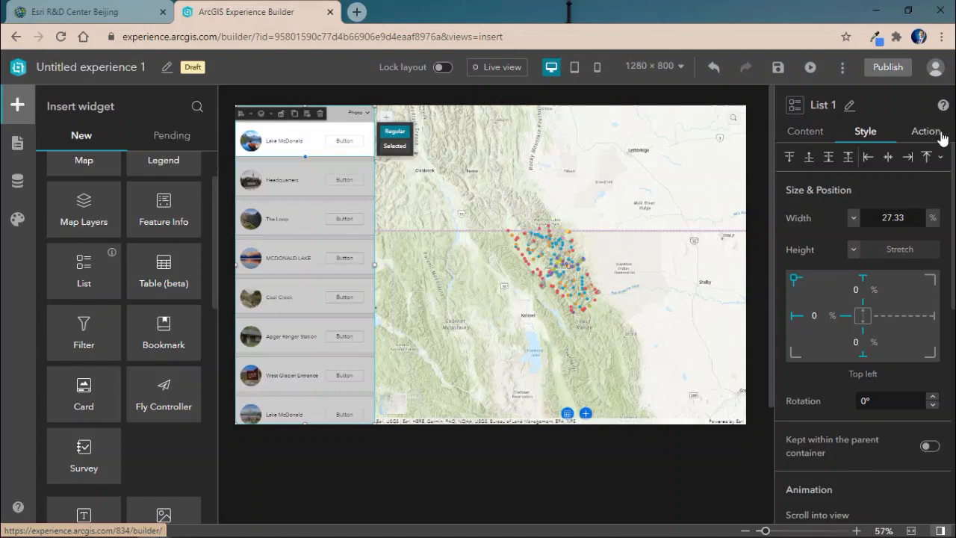
# Step: Add a Record Selection Changes trigger that pans to and flashes the place on Map 1
pyautogui.click(925, 131)
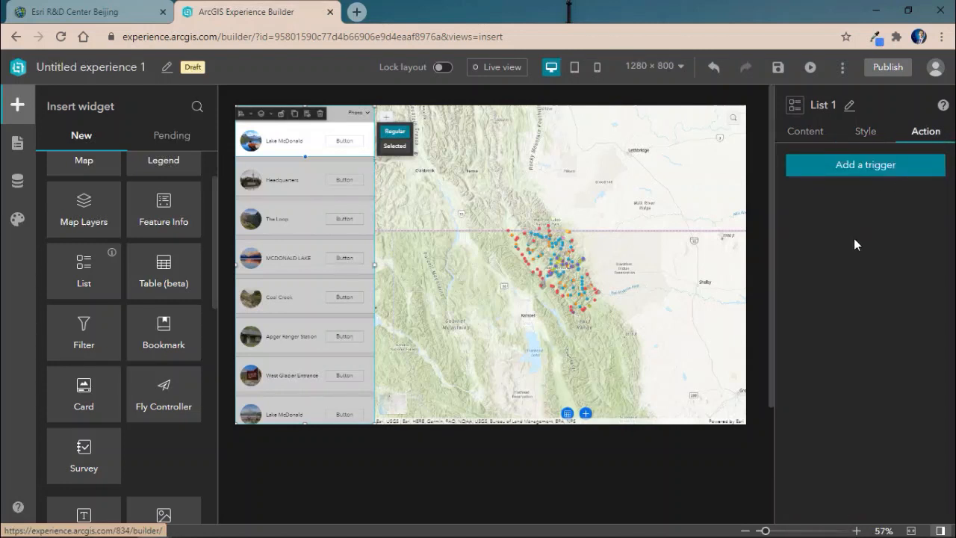
pyautogui.moveTo(854, 240)
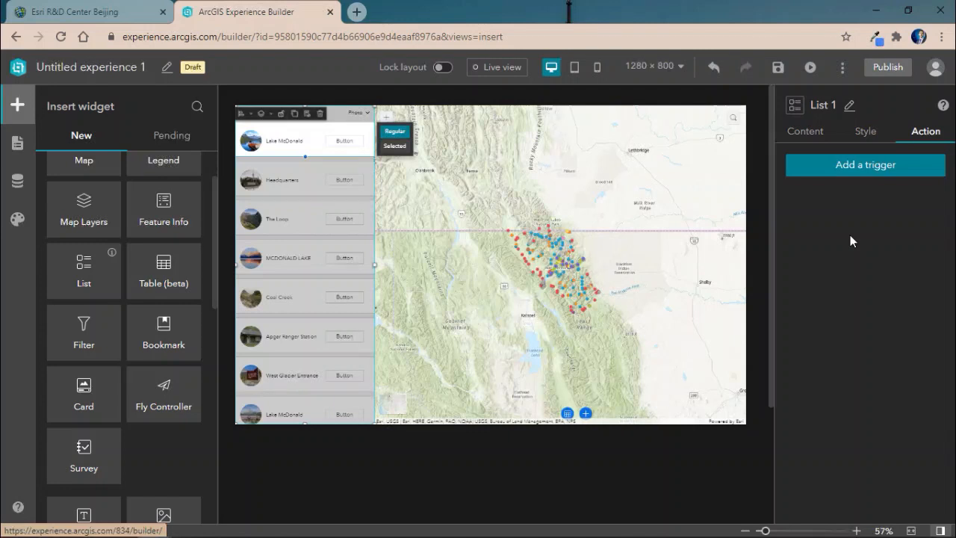
pyautogui.click(865, 164)
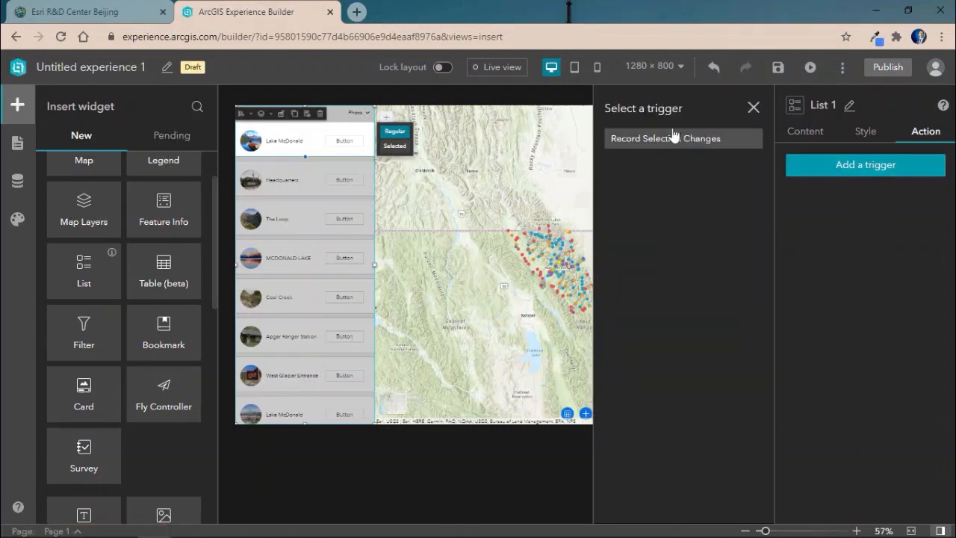
pyautogui.click(666, 138)
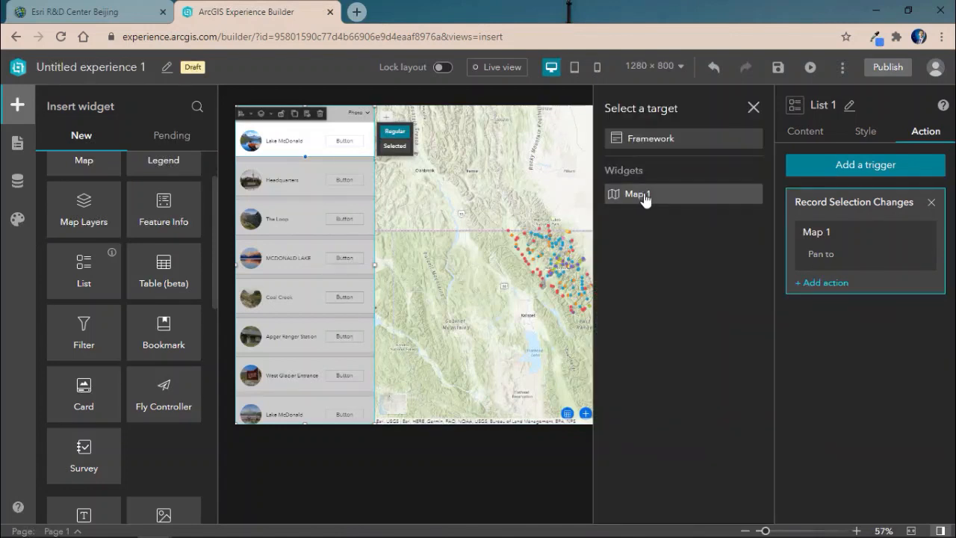
pyautogui.click(636, 195)
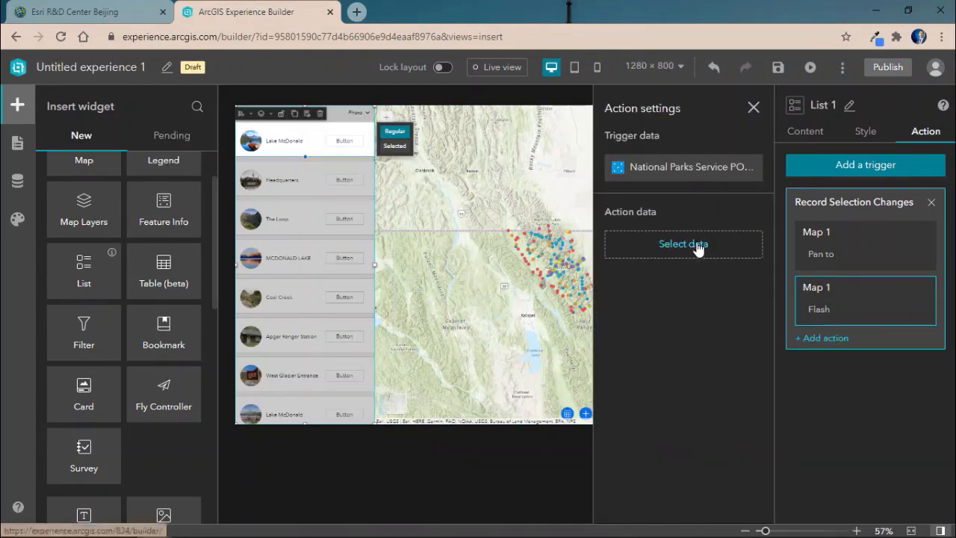
pyautogui.click(682, 243)
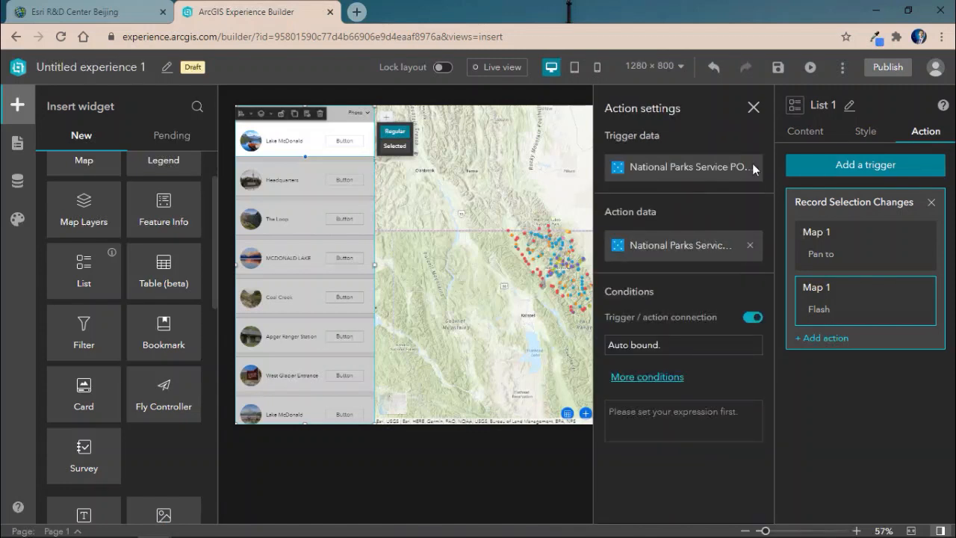
pyautogui.click(753, 107)
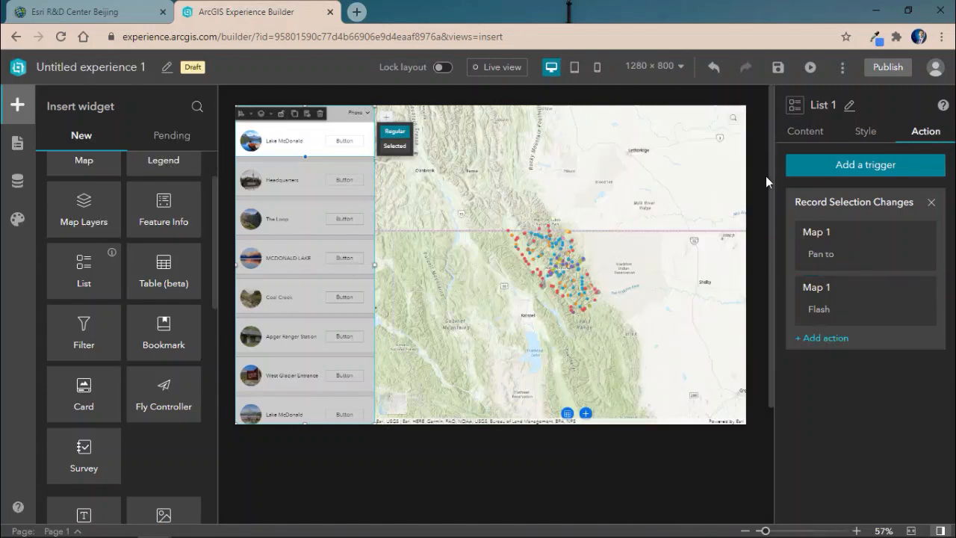
pyautogui.moveTo(822, 338)
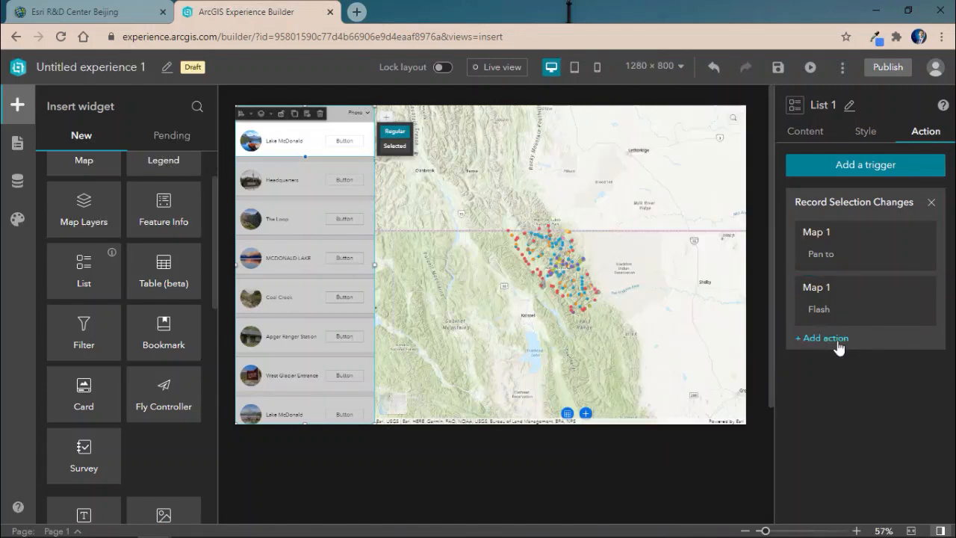
# Step: Add a Filter Data Records framework action targeting the National Parks Service data on record selection
pyautogui.click(821, 338)
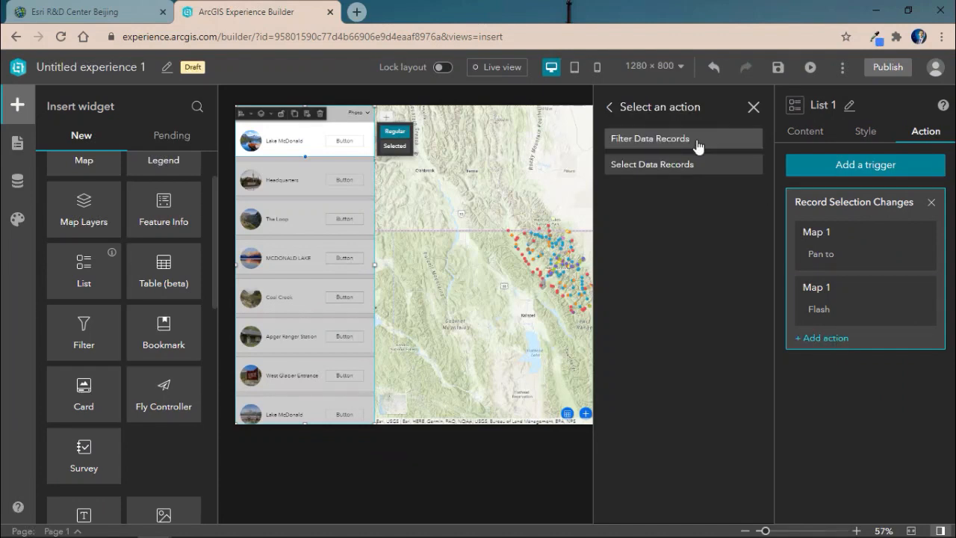
pyautogui.moveTo(686, 153)
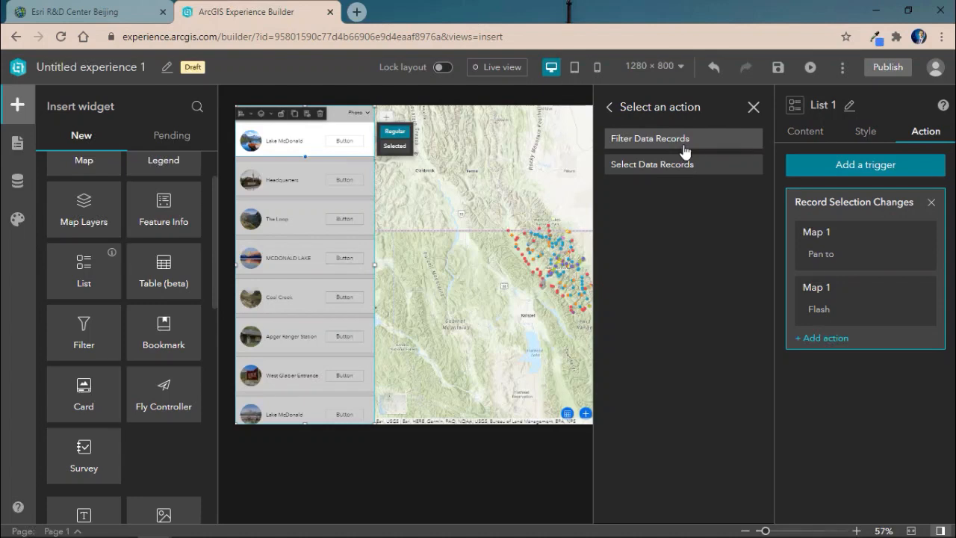
pyautogui.click(650, 138)
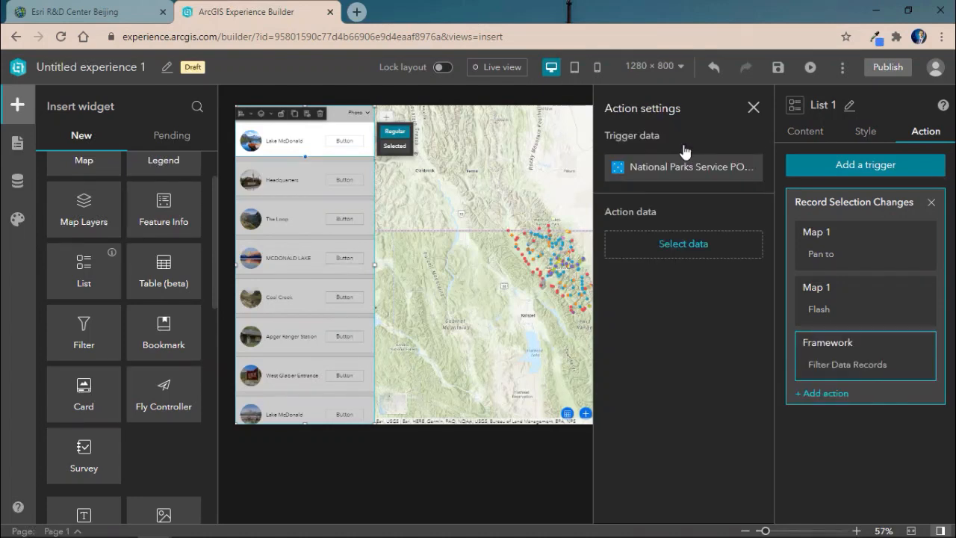
pyautogui.click(683, 243)
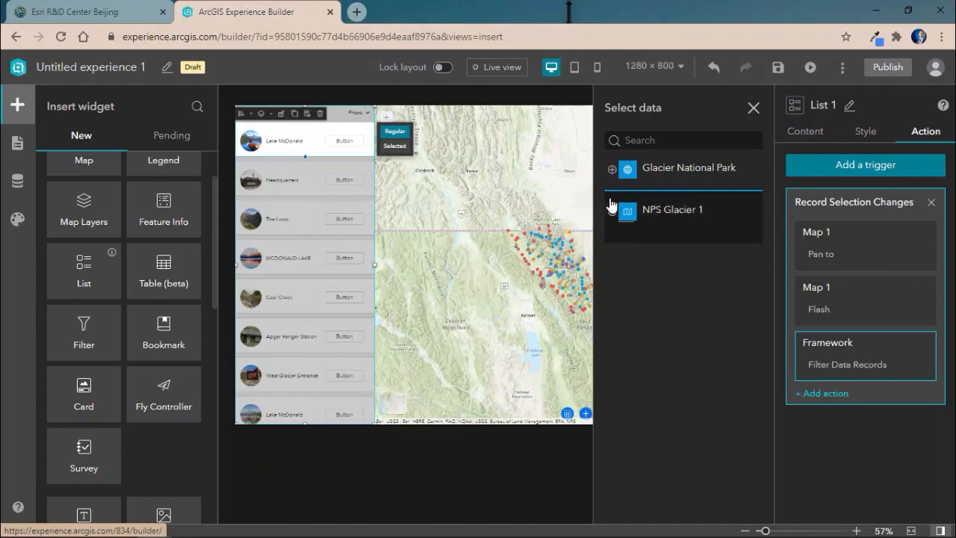
pyautogui.click(672, 209)
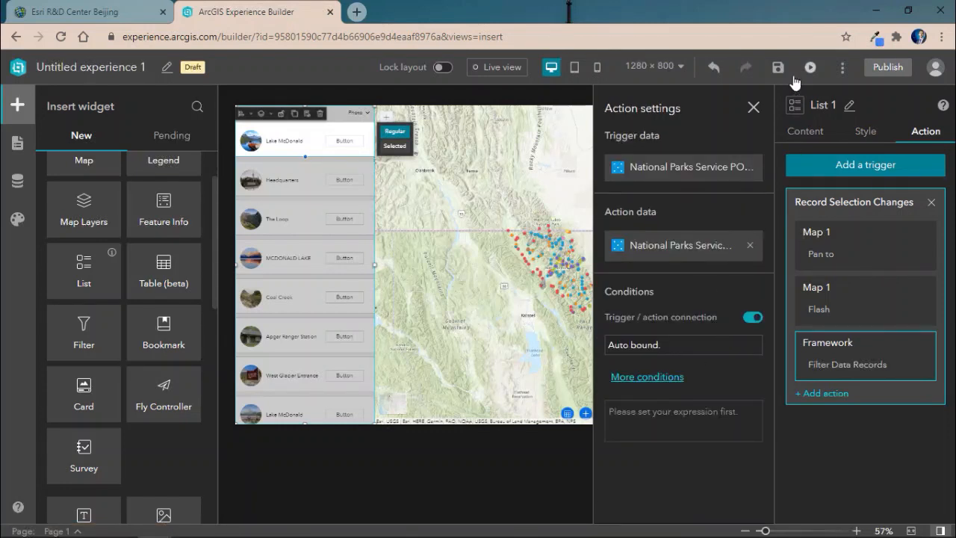
pyautogui.click(752, 107)
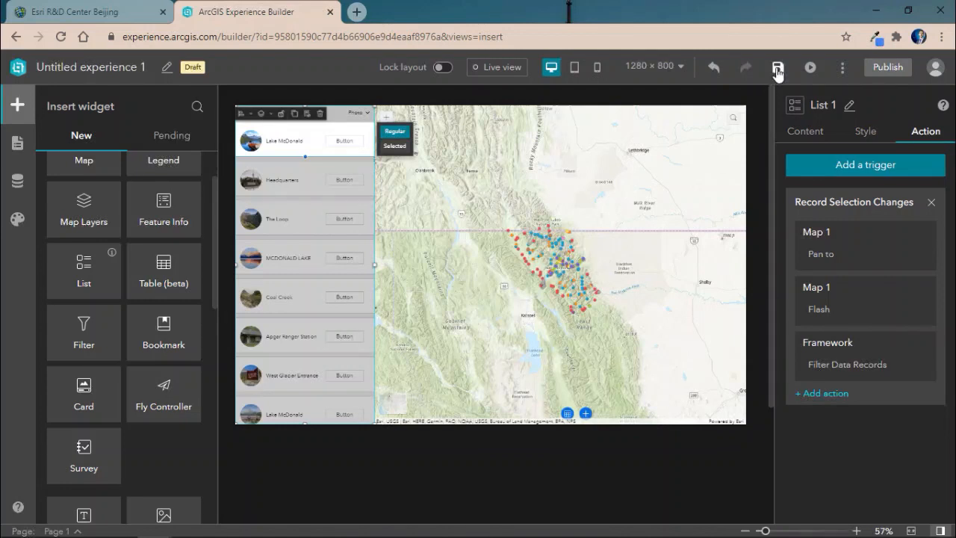
# Step: Save the experience, apply the dark Violet theme, and save again
pyautogui.click(776, 67)
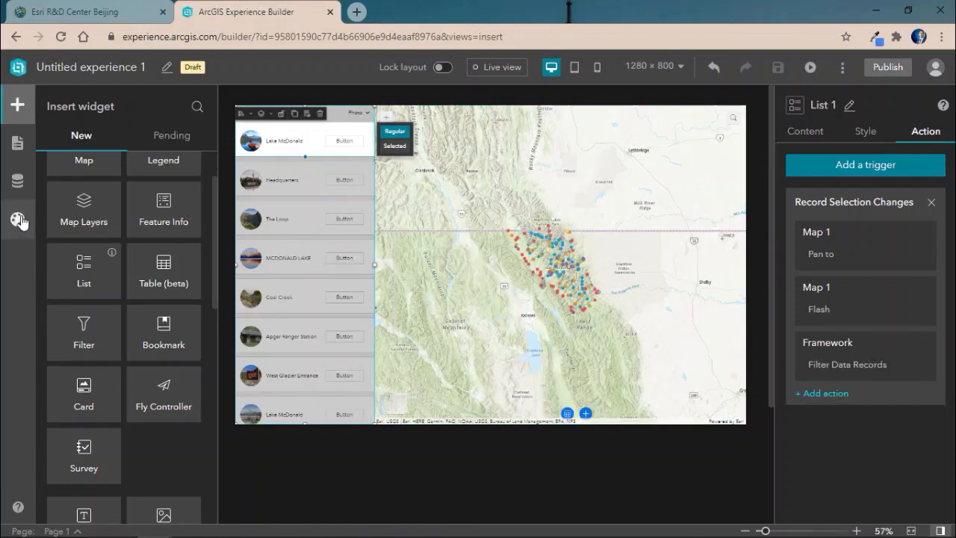
pyautogui.click(18, 218)
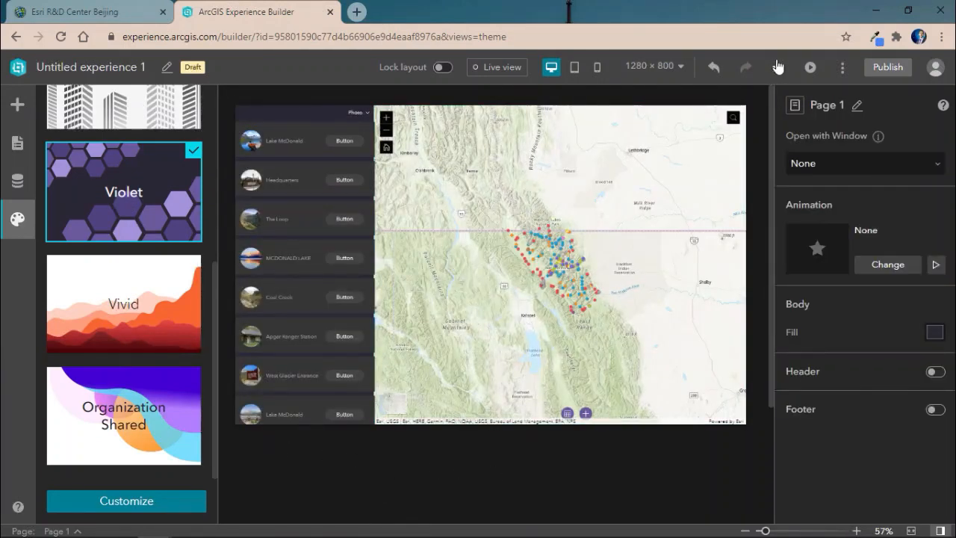
pyautogui.click(809, 67)
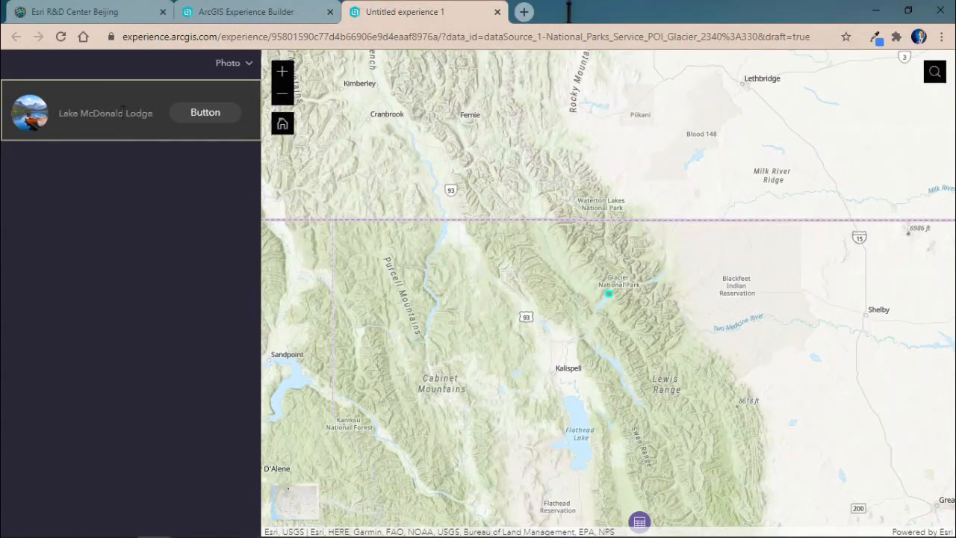
pyautogui.moveTo(639, 520)
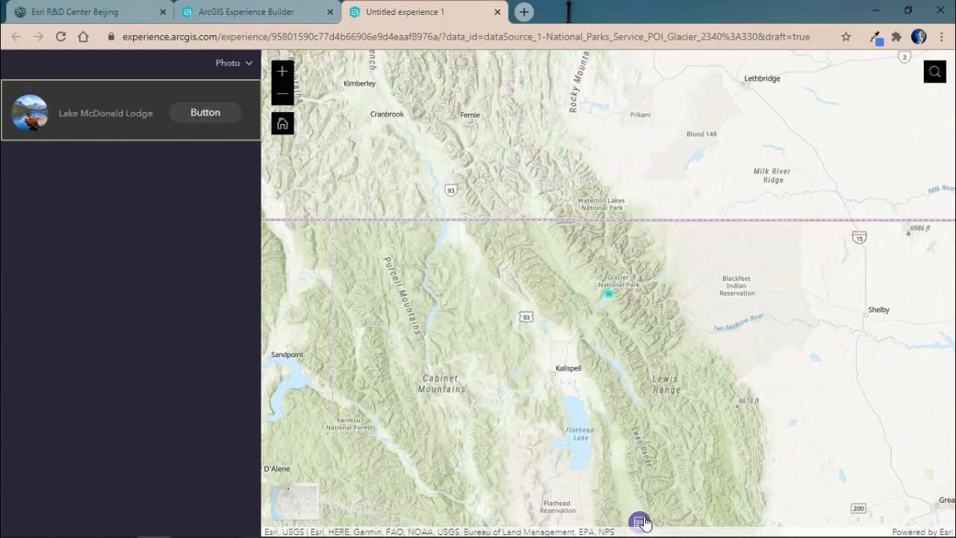
# Step: In preview, move the park points attribute table over the map and select MCDONALD LAKE in the photo list
pyautogui.click(639, 519)
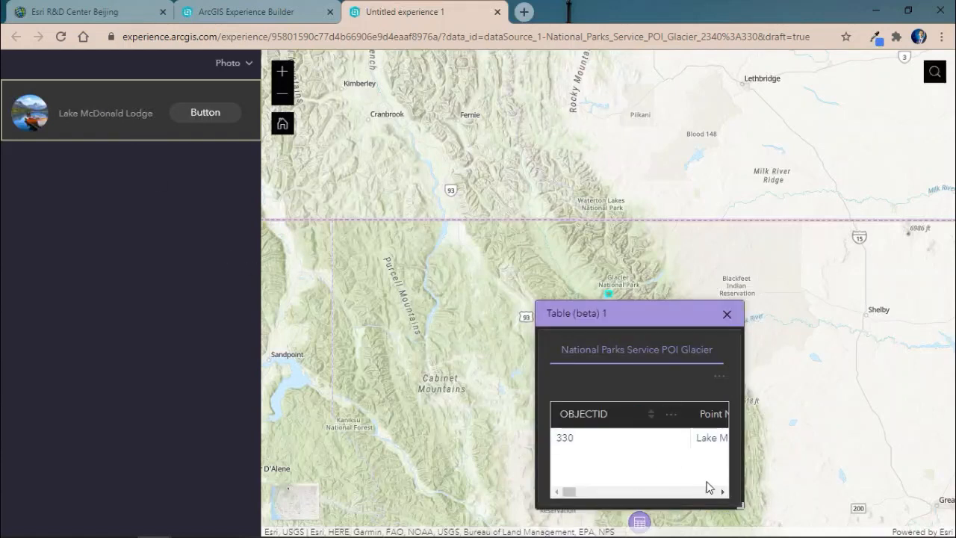
pyautogui.moveTo(639, 314); pyautogui.dragTo(415, 63)
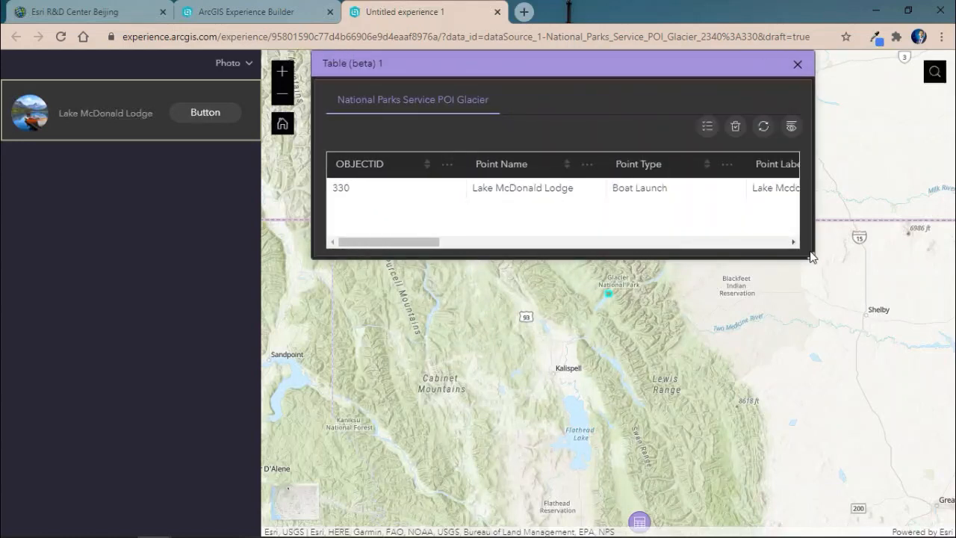
pyautogui.moveTo(200, 92)
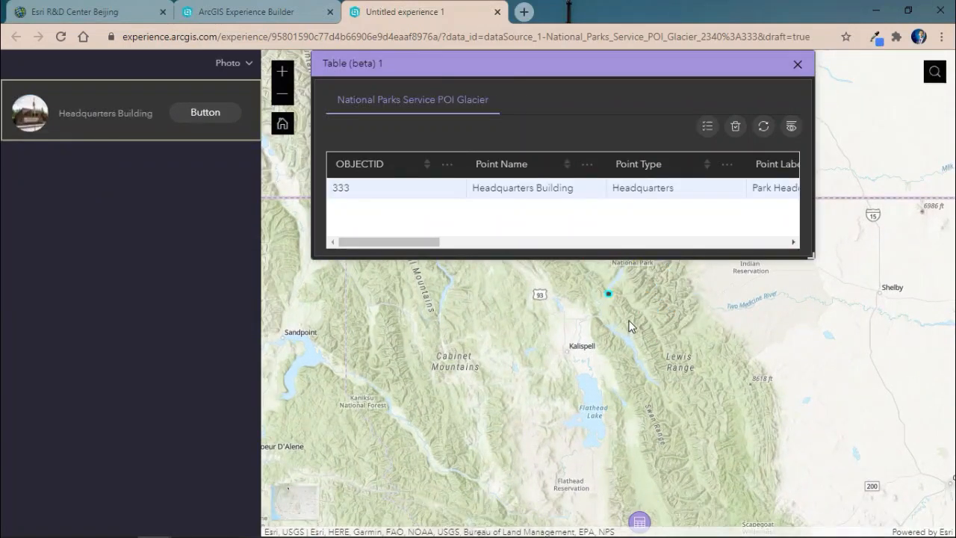
pyautogui.moveTo(421, 309)
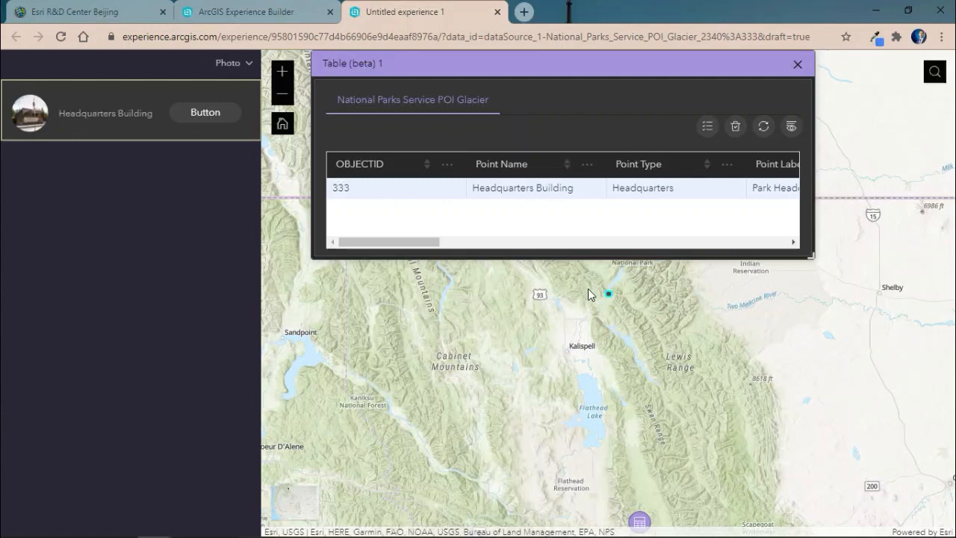
pyautogui.moveTo(604, 293)
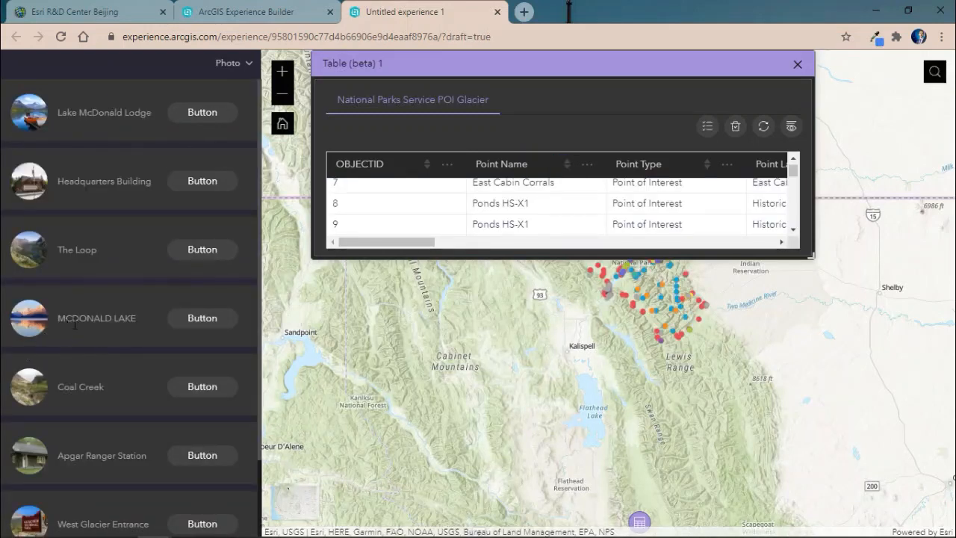
pyautogui.moveTo(42, 328)
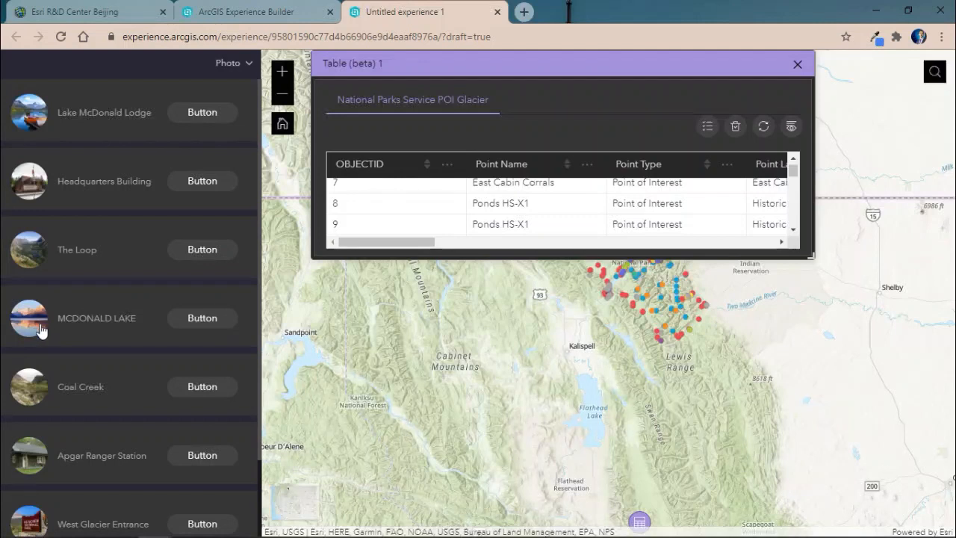
pyautogui.click(202, 317)
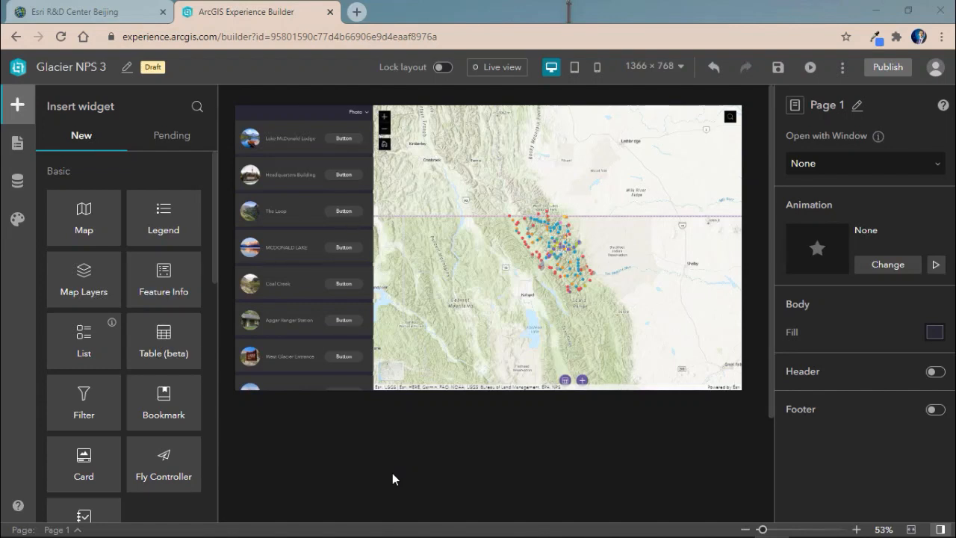
# Step: Review the photo list's Size & Position settings and scroll the Insert panel to Layout widgets
pyautogui.click(556, 246)
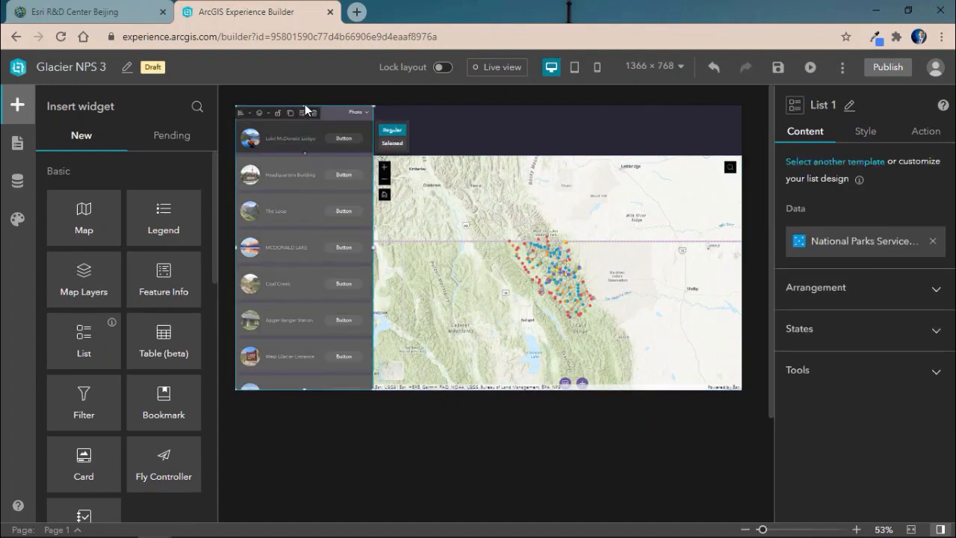
pyautogui.click(865, 131)
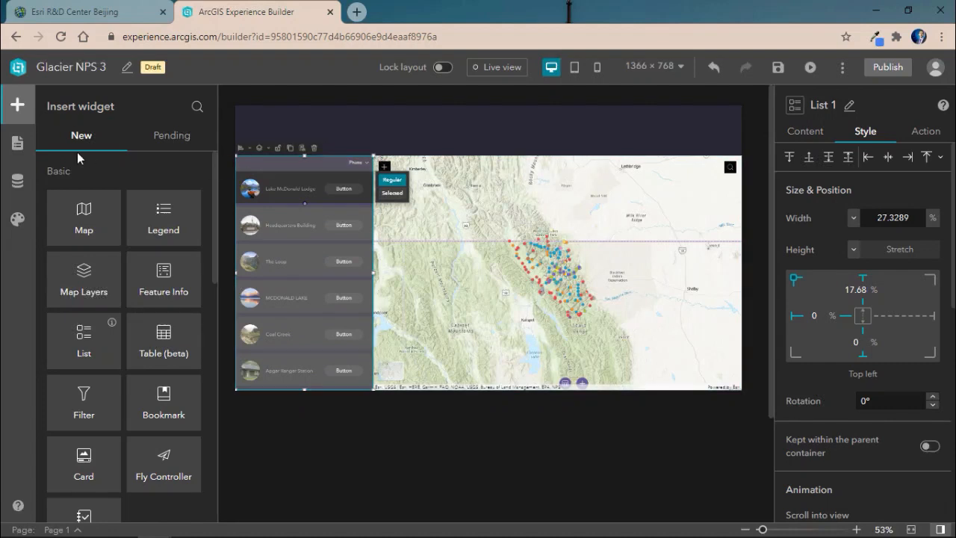
pyautogui.scroll(-3)
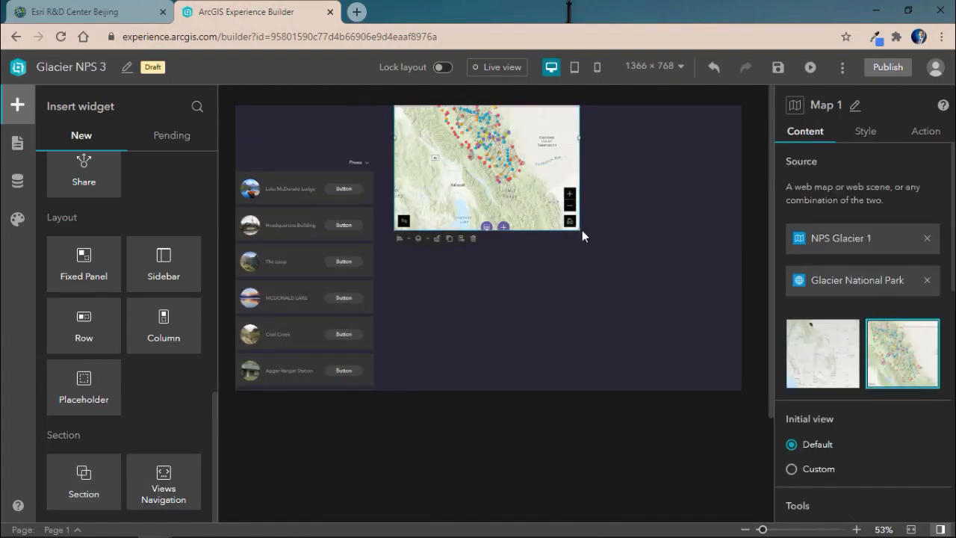
# Step: Move Map 1 and List 1 into Section 1's View 1 and fit them side by side via the page outline
pyautogui.click(18, 144)
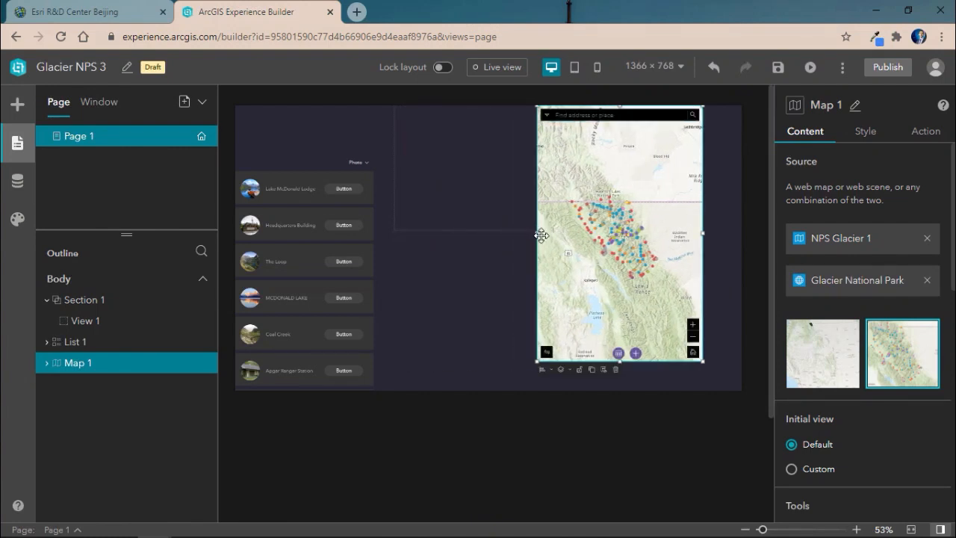
pyautogui.click(85, 320)
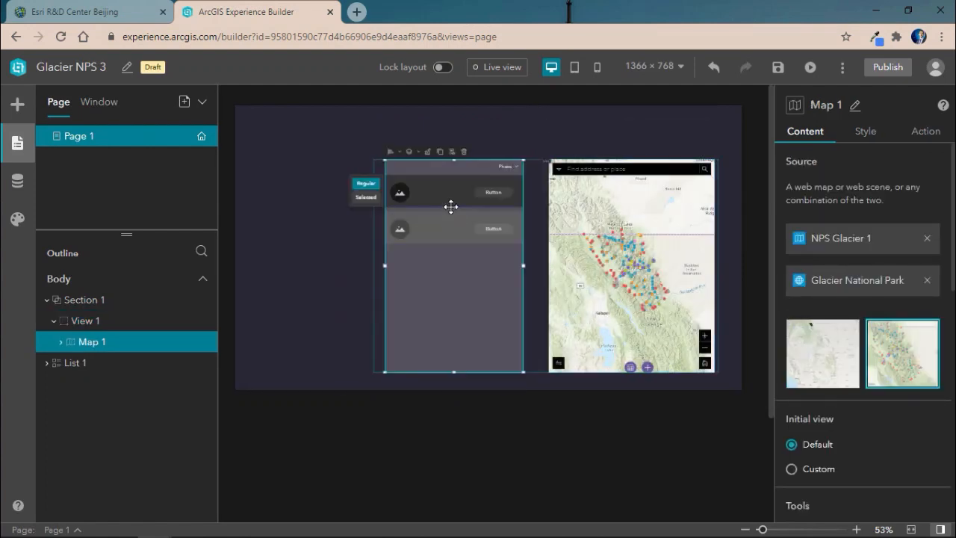
pyautogui.click(88, 363)
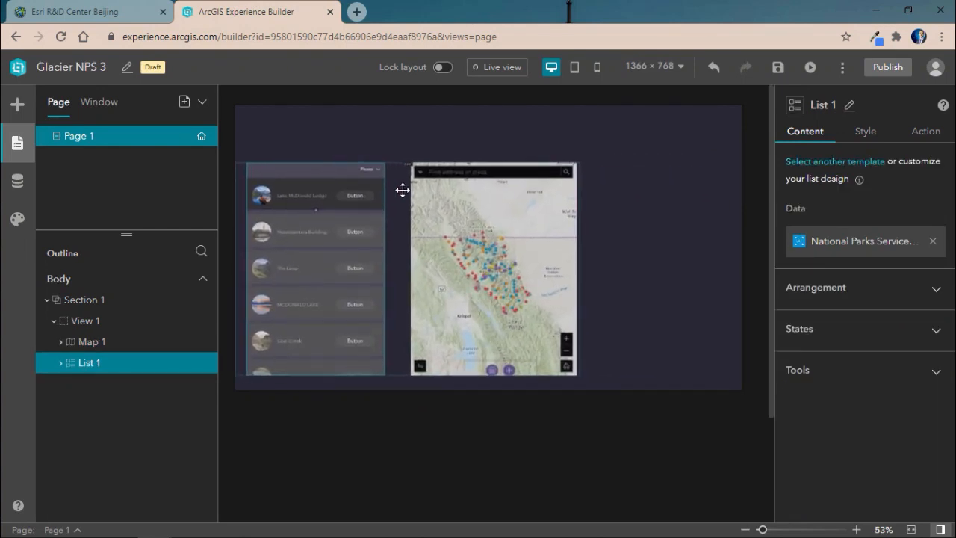
pyautogui.click(85, 319)
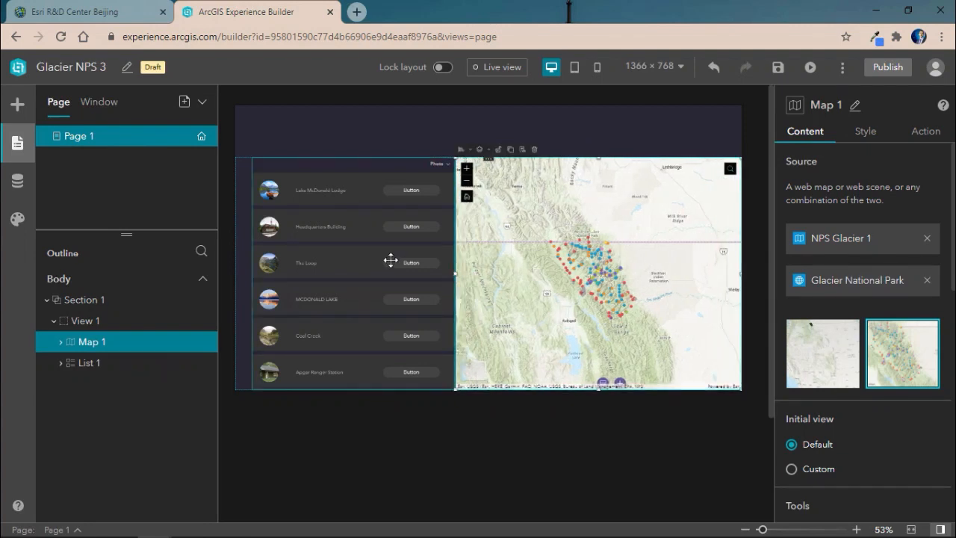
pyautogui.click(90, 363)
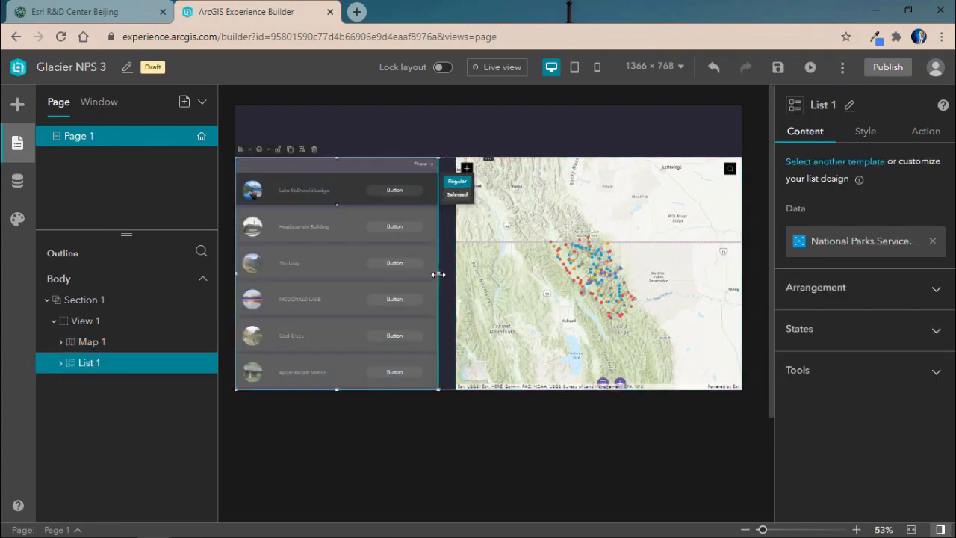
pyautogui.click(91, 341)
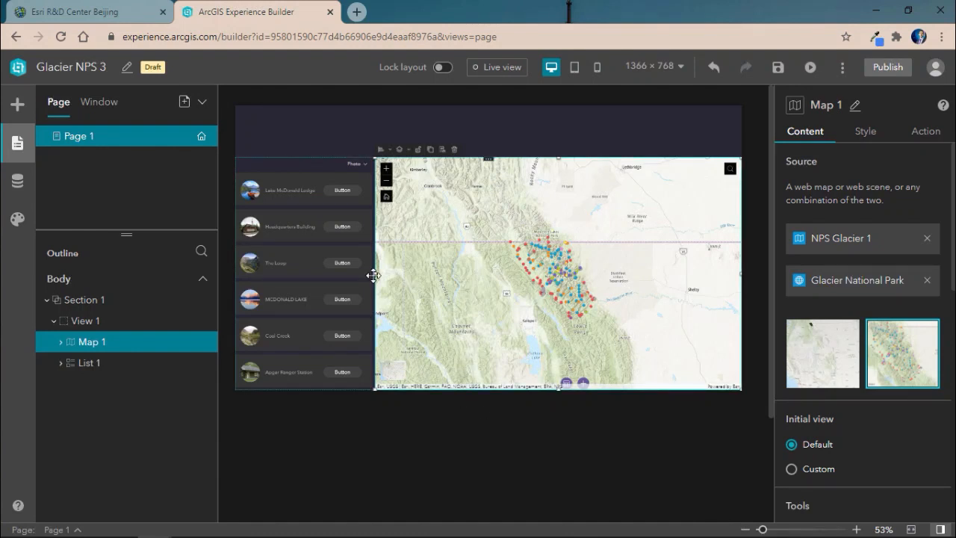
# Step: Add a second view to Section 1 and rename the two views Explore and Feedback
pyautogui.click(83, 299)
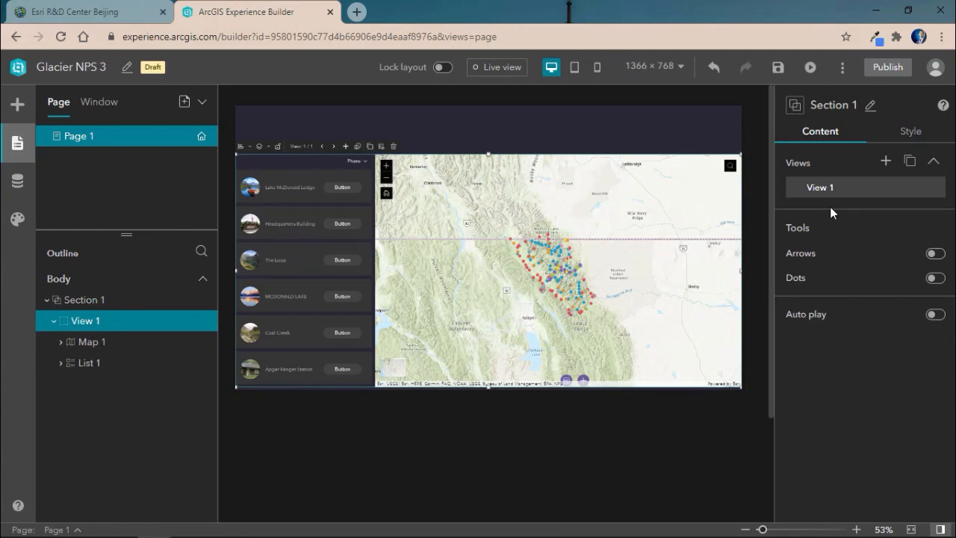
pyautogui.moveTo(848, 208)
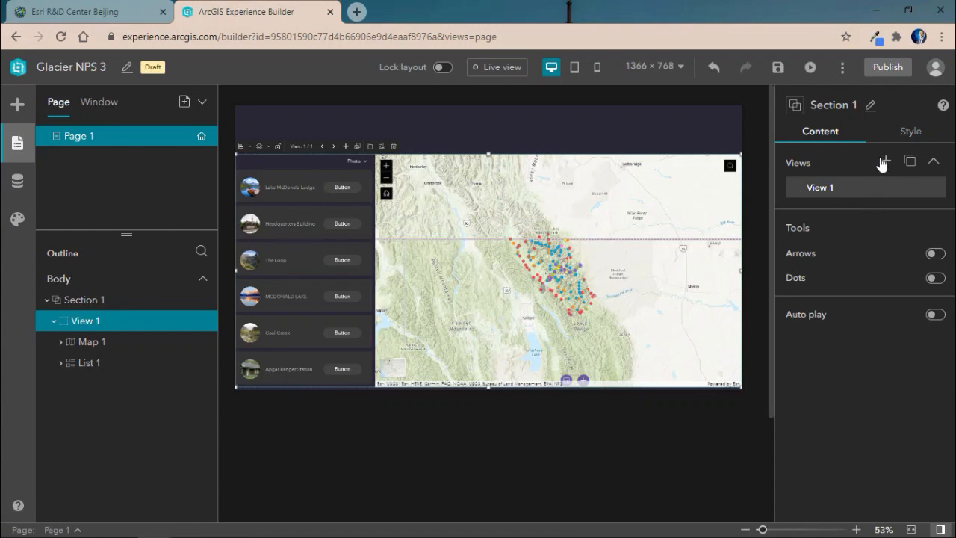
pyautogui.click(884, 161)
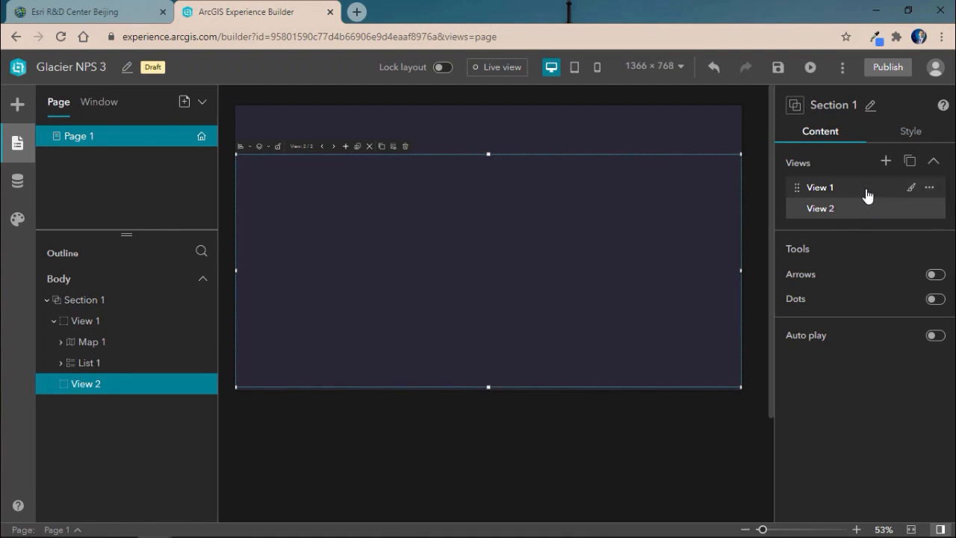
pyautogui.click(929, 188)
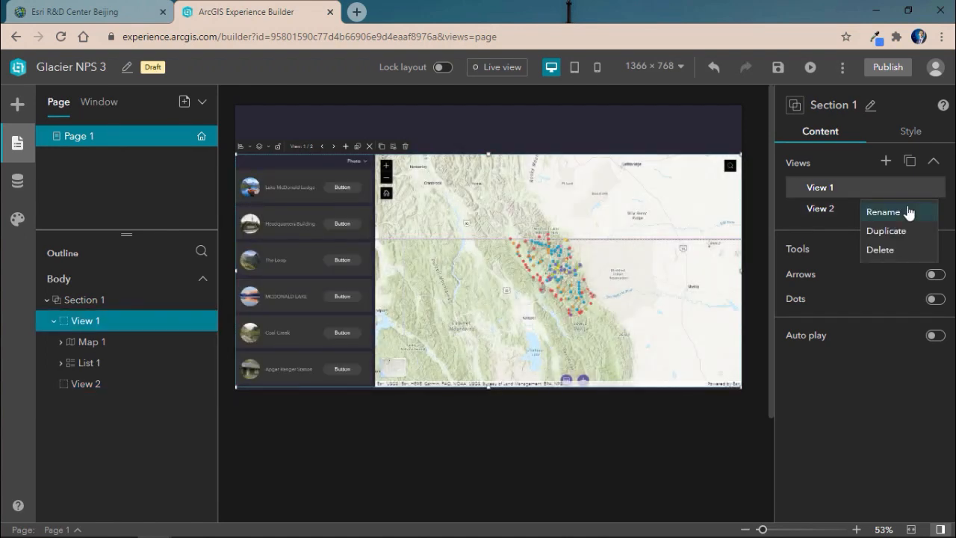
pyautogui.click(883, 212)
pyautogui.write('Explore')
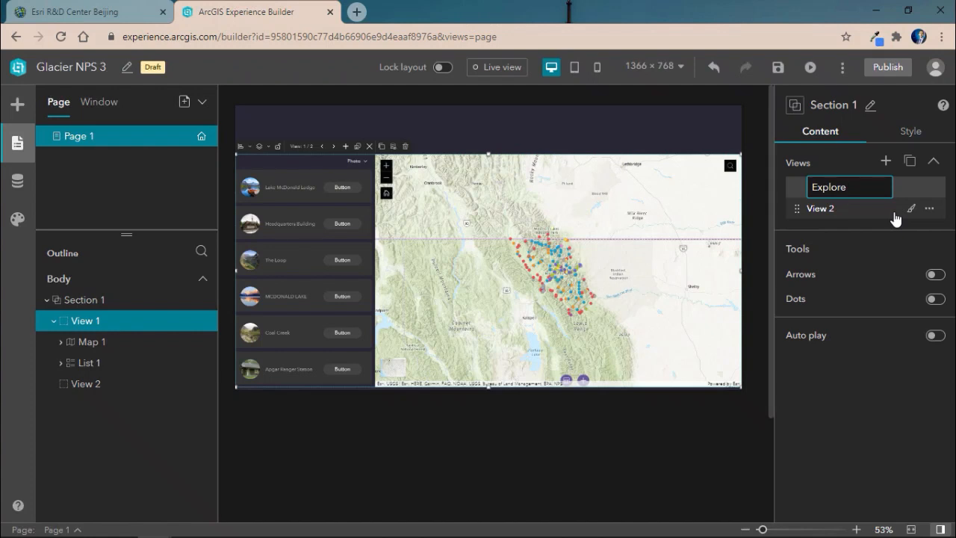
pyautogui.moveTo(878, 228)
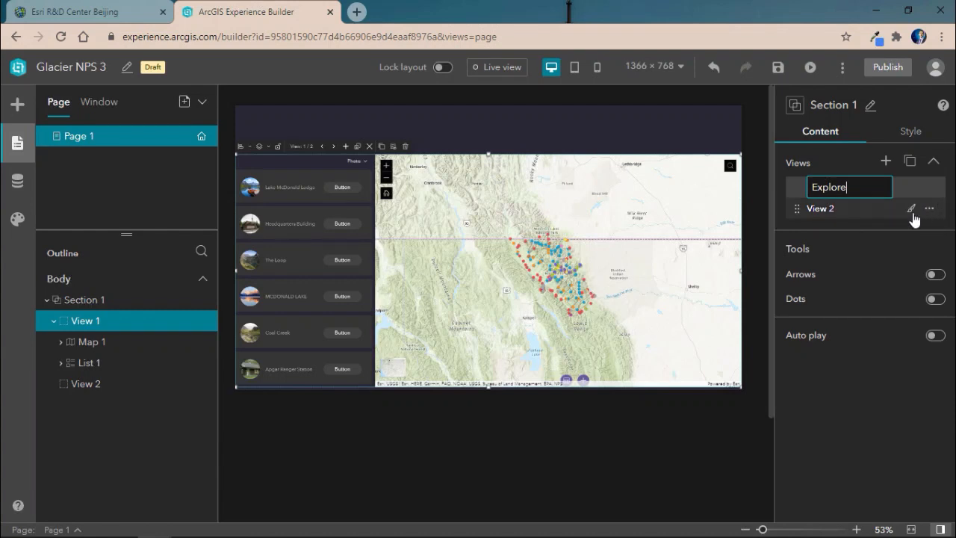
pyautogui.click(928, 209)
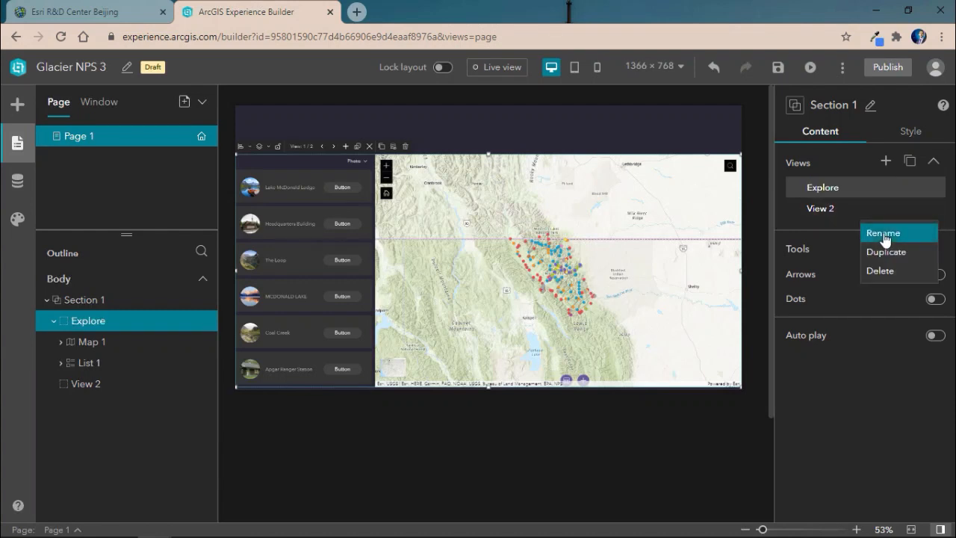
pyautogui.click(882, 233)
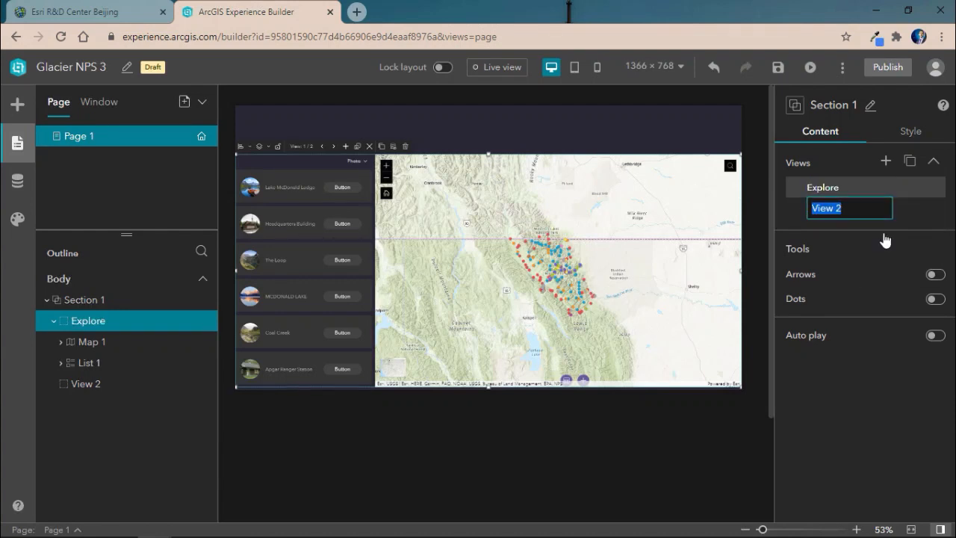
pyautogui.write('Feedback')
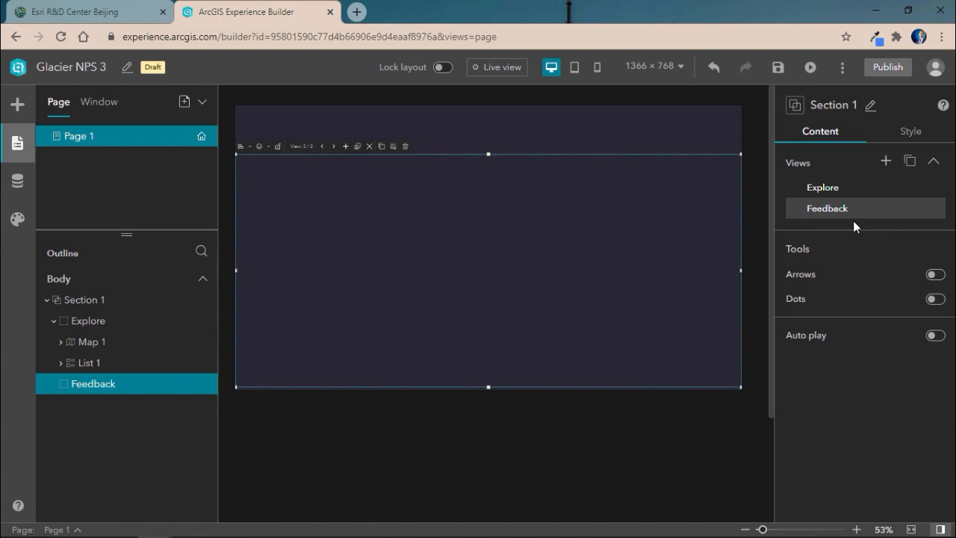
pyautogui.moveTo(827, 208)
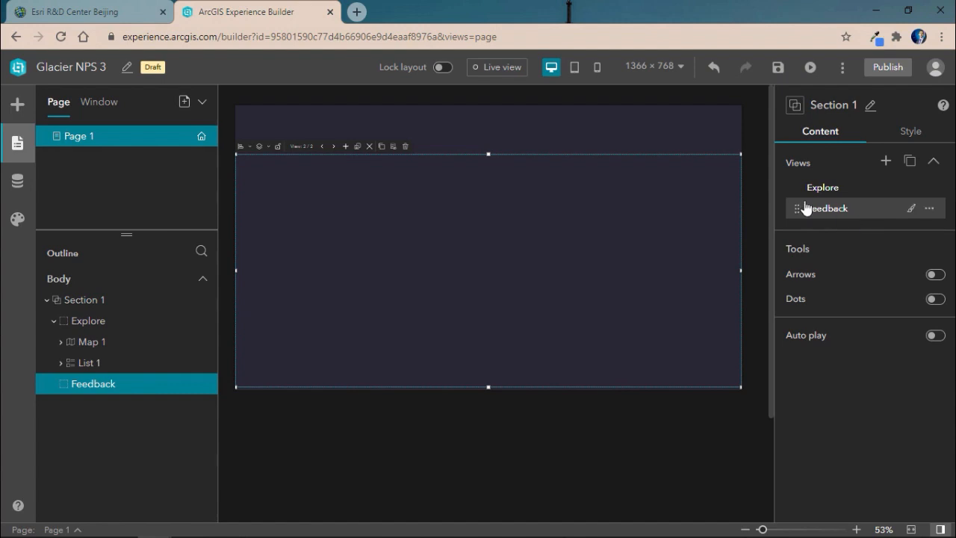
# Step: Add a Survey widget using the existing Glacier National Park Feedback survey and load the Glacier park map into Map 2
pyautogui.click(18, 104)
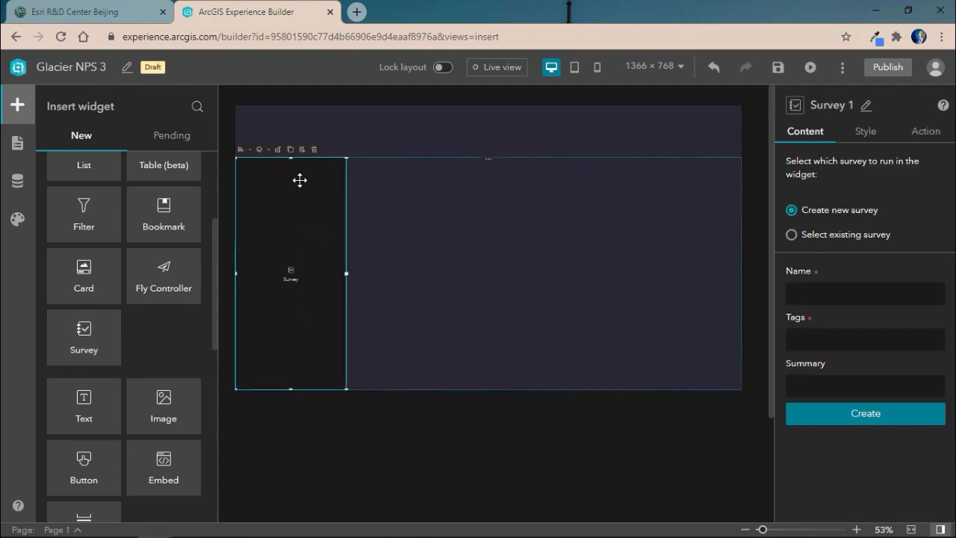
pyautogui.click(791, 233)
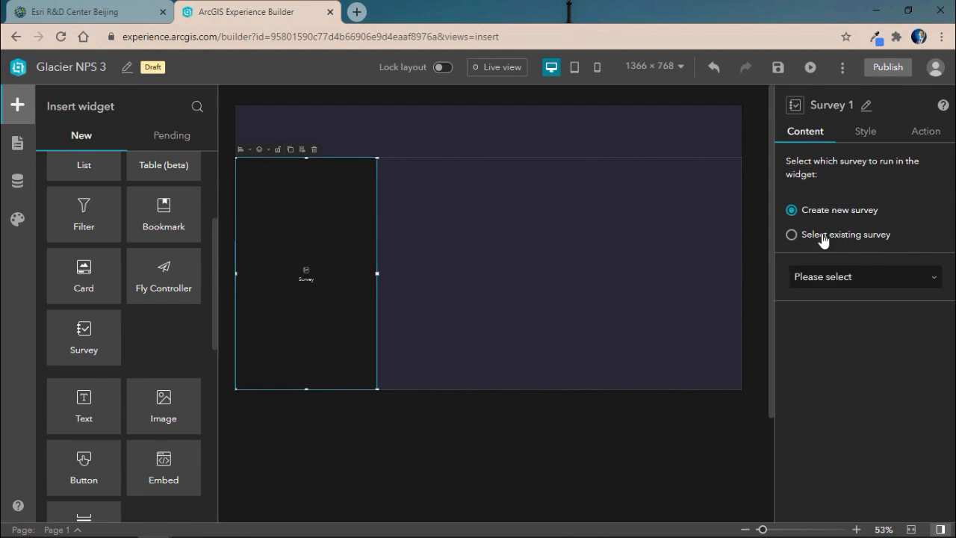
pyautogui.click(791, 233)
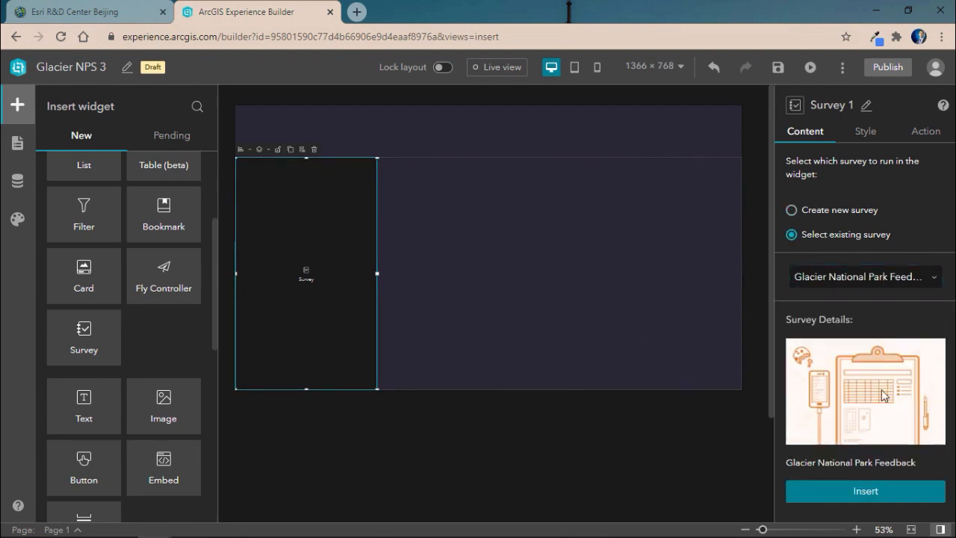
pyautogui.click(865, 490)
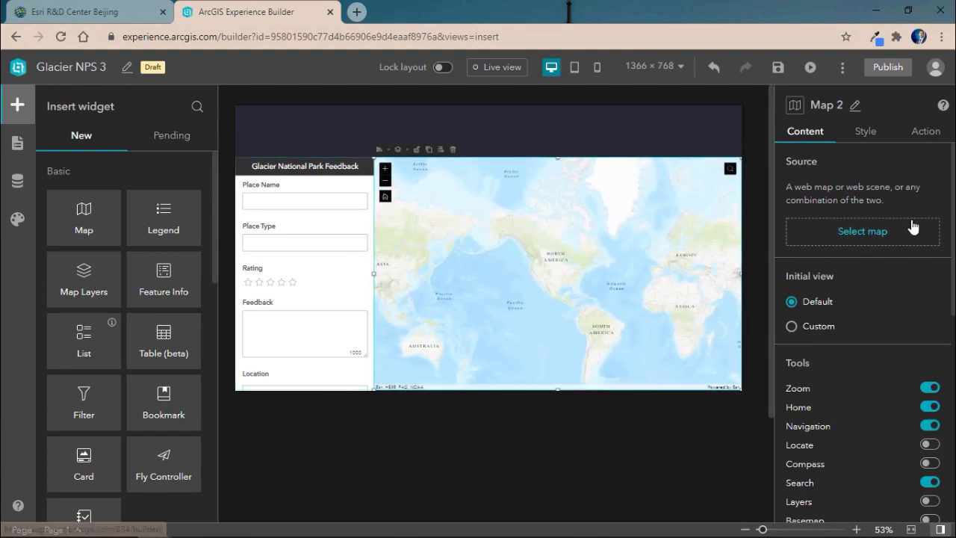
pyautogui.click(862, 230)
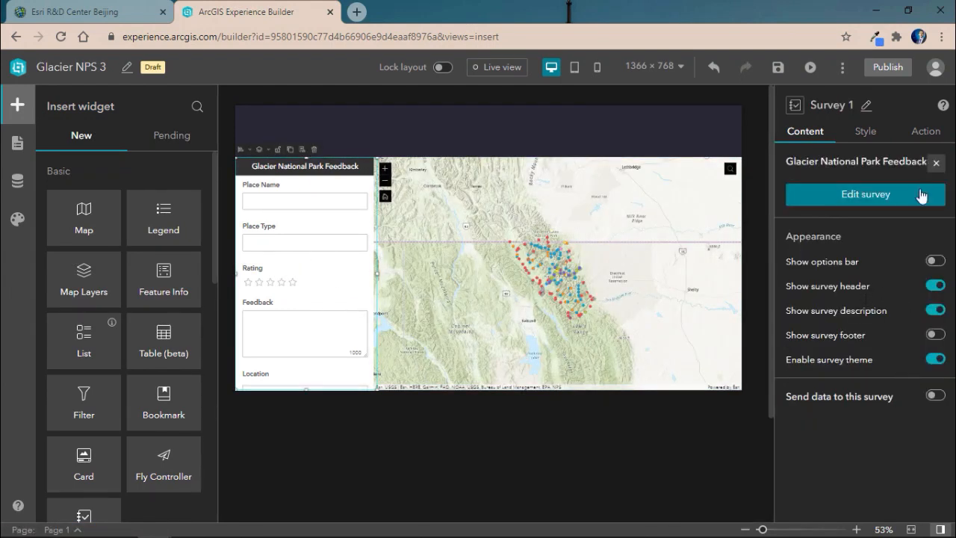
# Step: Enable sending Map 2's POI Glacier layer data to the survey, linking Point Name to Place Name
pyautogui.click(935, 394)
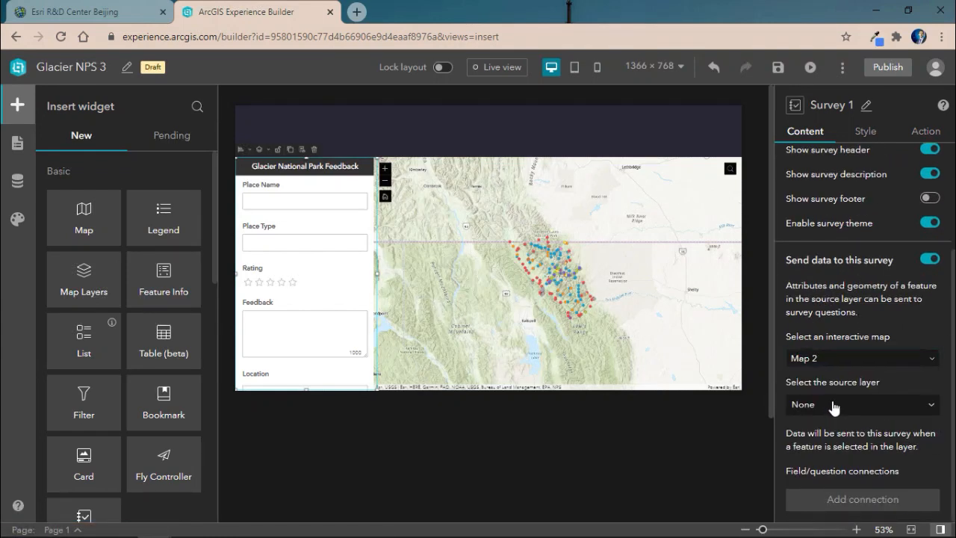
pyautogui.click(858, 403)
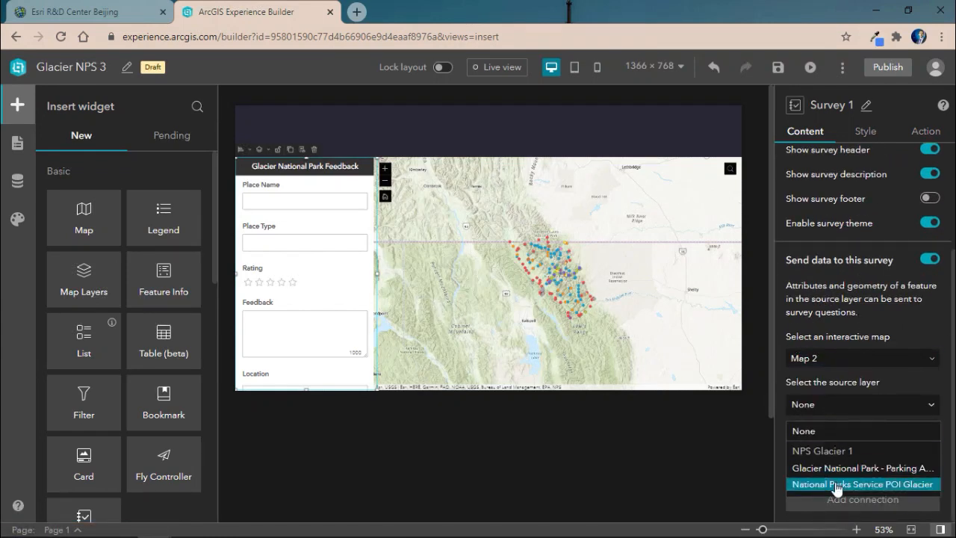
pyautogui.click(863, 483)
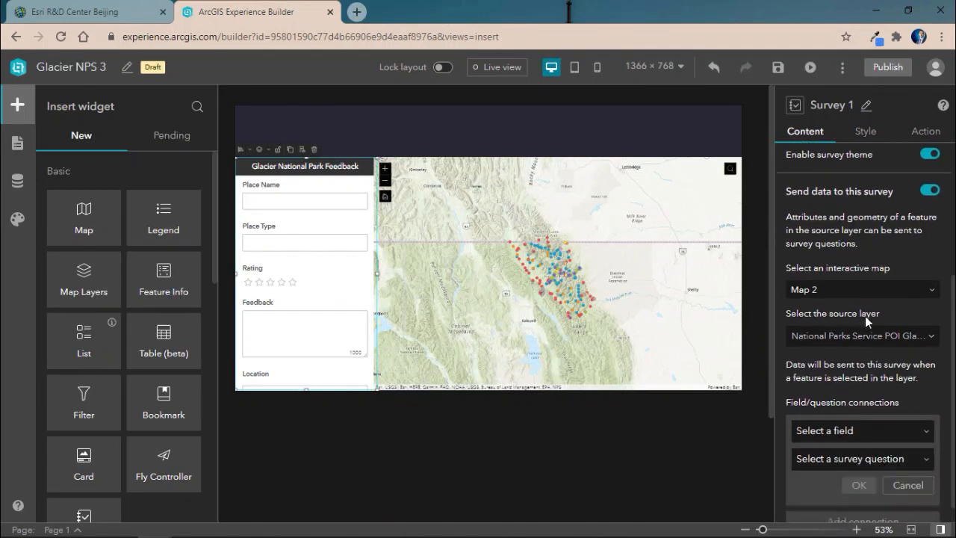
pyautogui.click(858, 430)
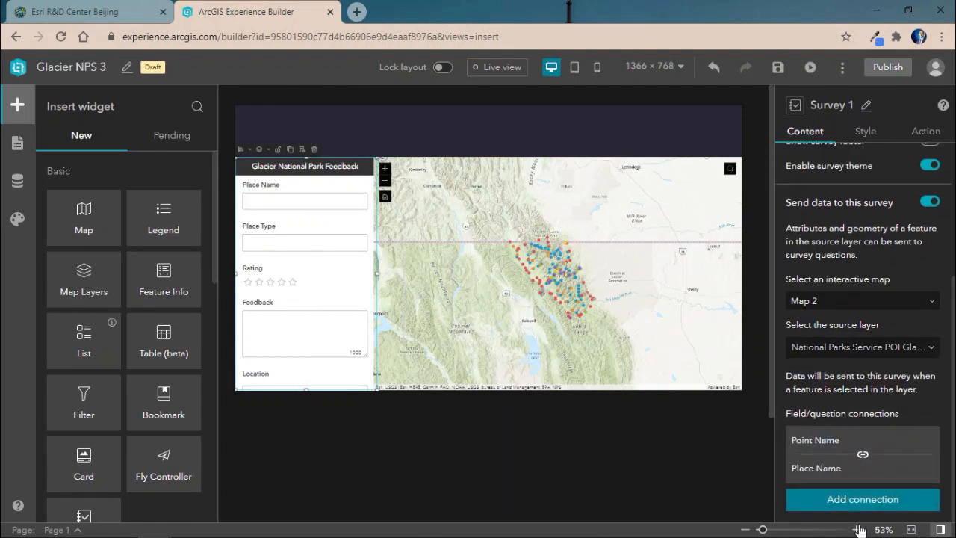
# Step: Link Point Type to Place Type and the point shape to the Location question
pyautogui.click(861, 409)
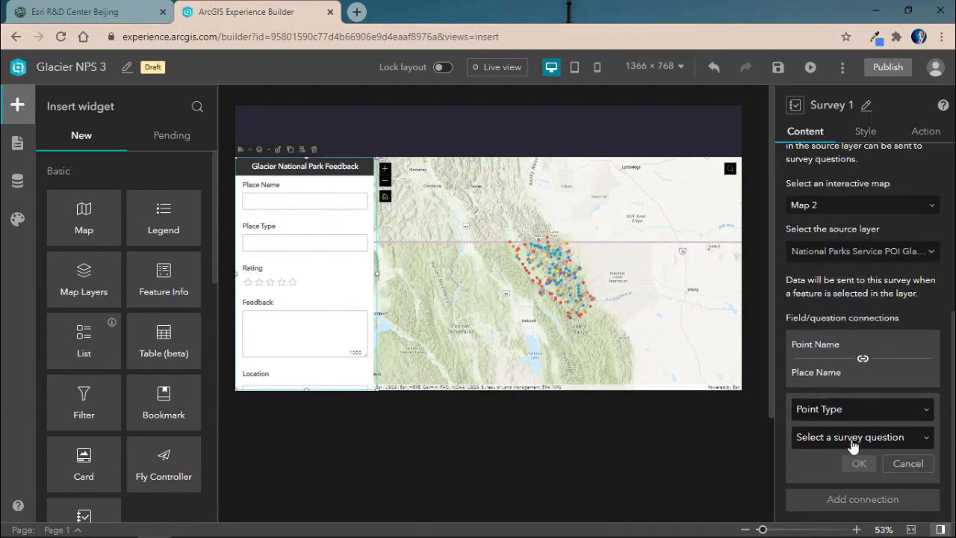
pyautogui.click(862, 436)
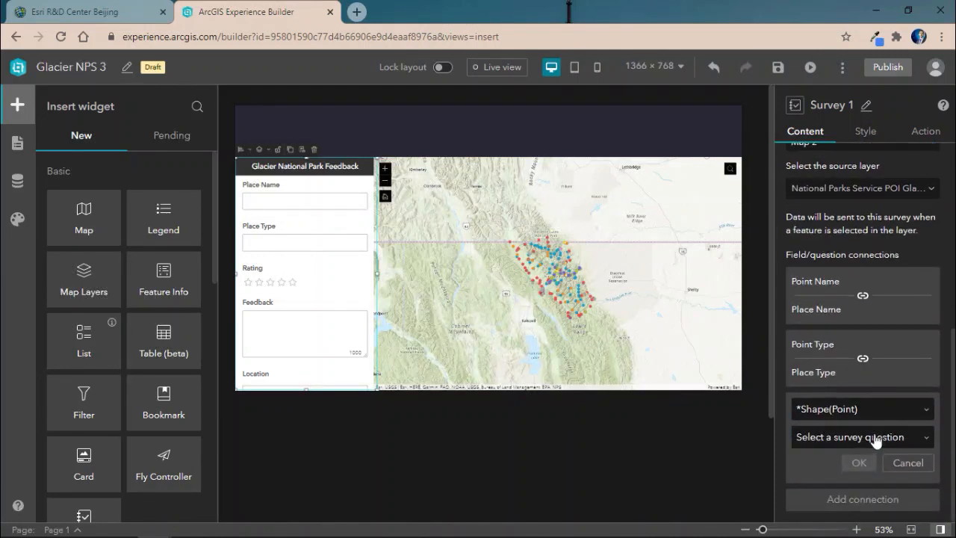
pyautogui.click(857, 463)
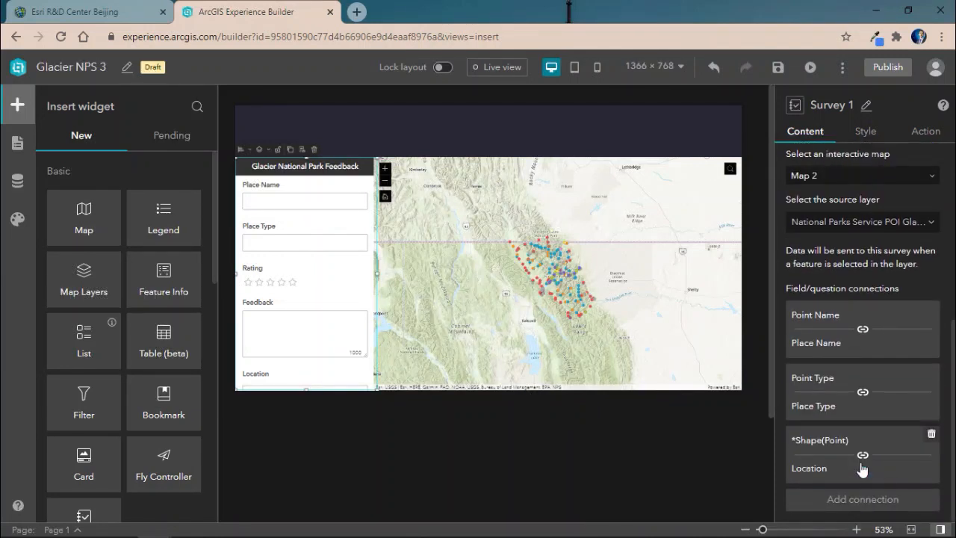
pyautogui.click(863, 454)
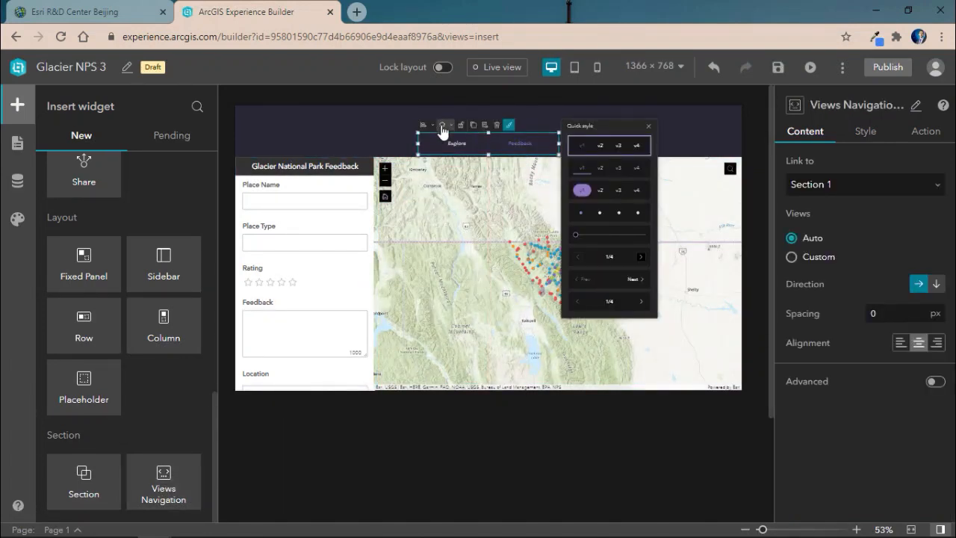
# Step: Apply the pill-style quick style preset to the Explore/Feedback views navigation
pyautogui.click(442, 125)
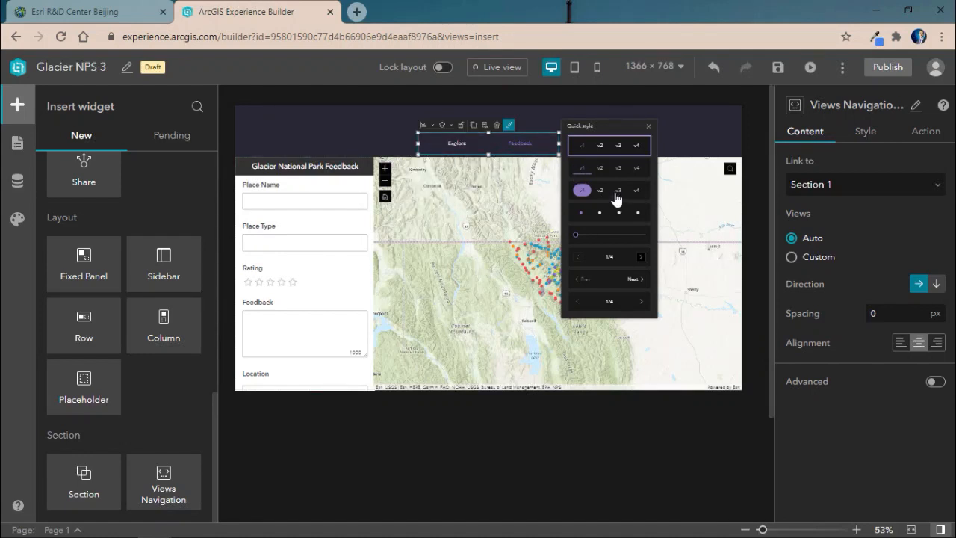
pyautogui.click(582, 189)
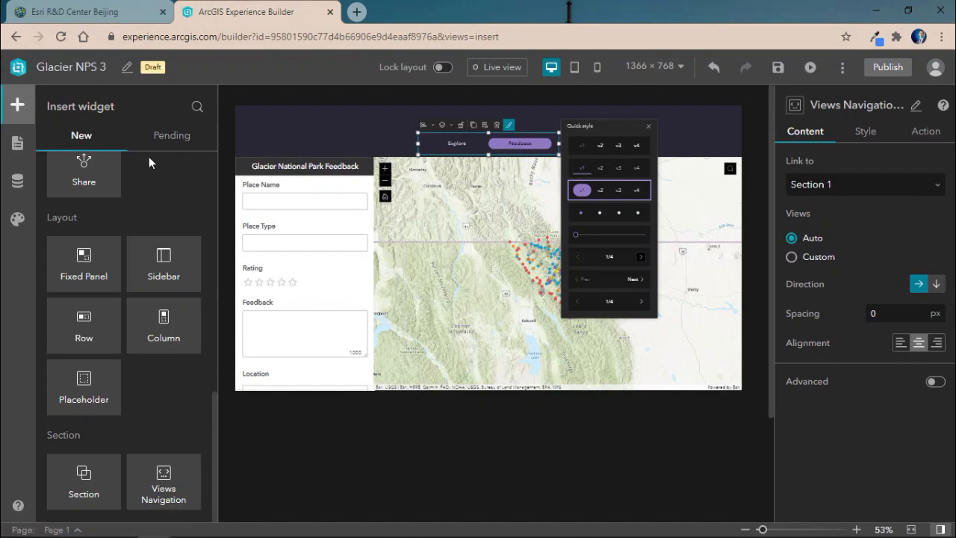
pyautogui.click(18, 143)
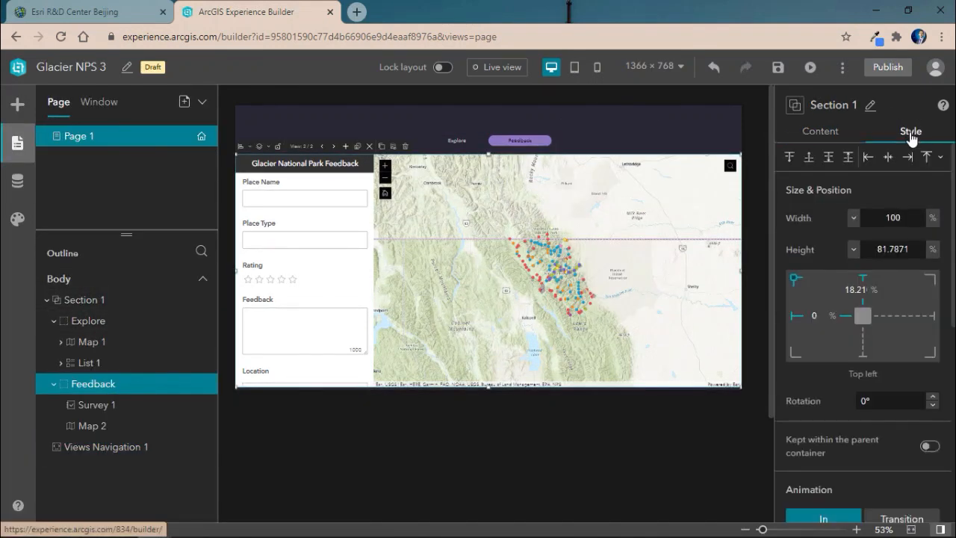
# Step: Set Section 1's view transition to Cube with Vertical direction, then preview the experience live
pyautogui.click(902, 308)
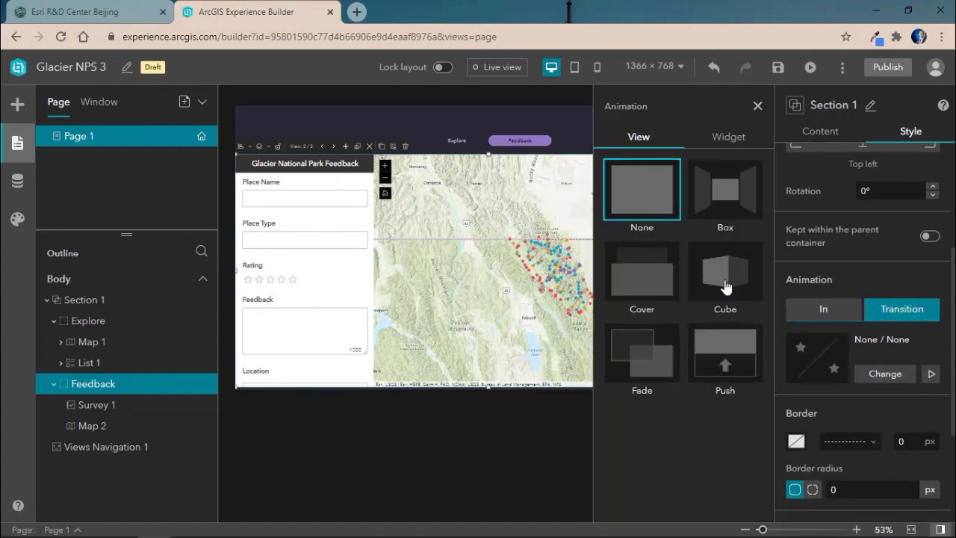
pyautogui.click(724, 270)
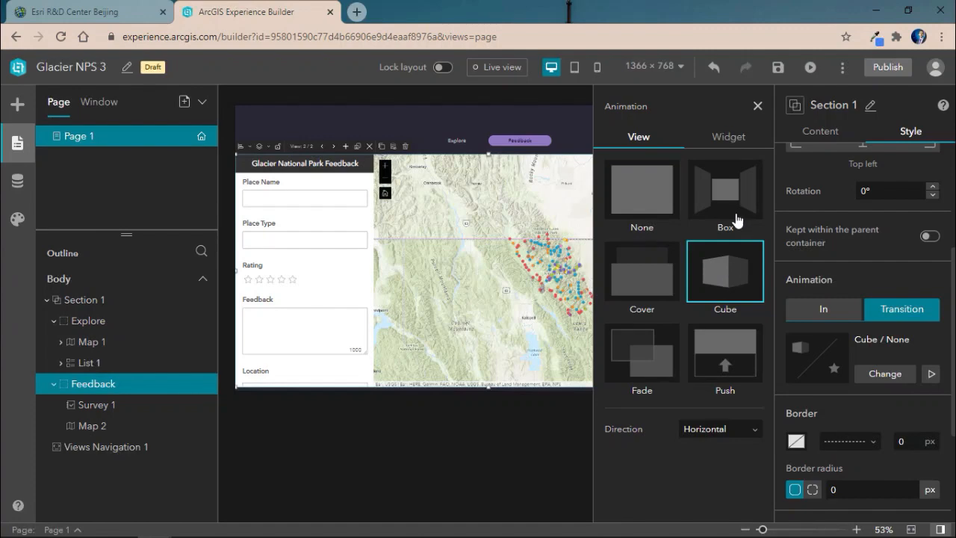
pyautogui.click(642, 270)
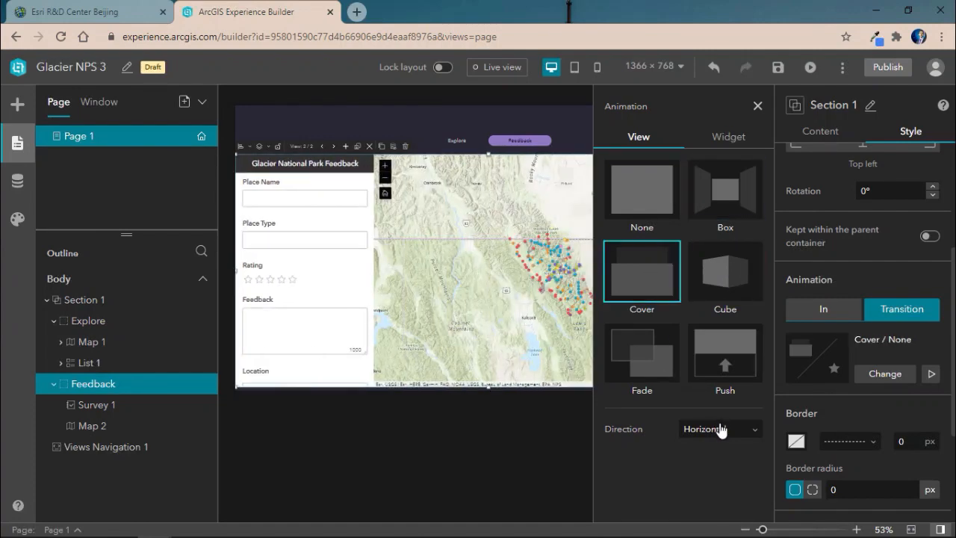
pyautogui.click(724, 270)
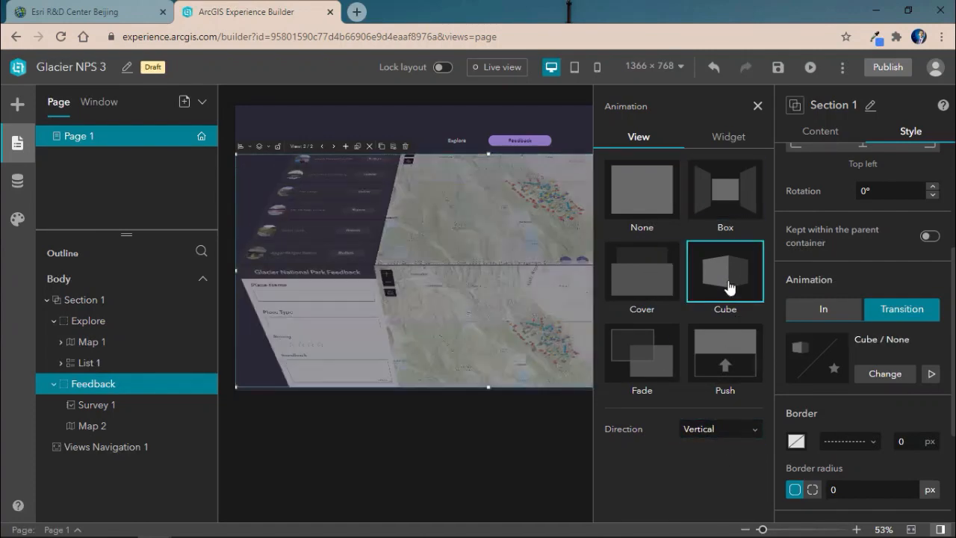
pyautogui.click(720, 427)
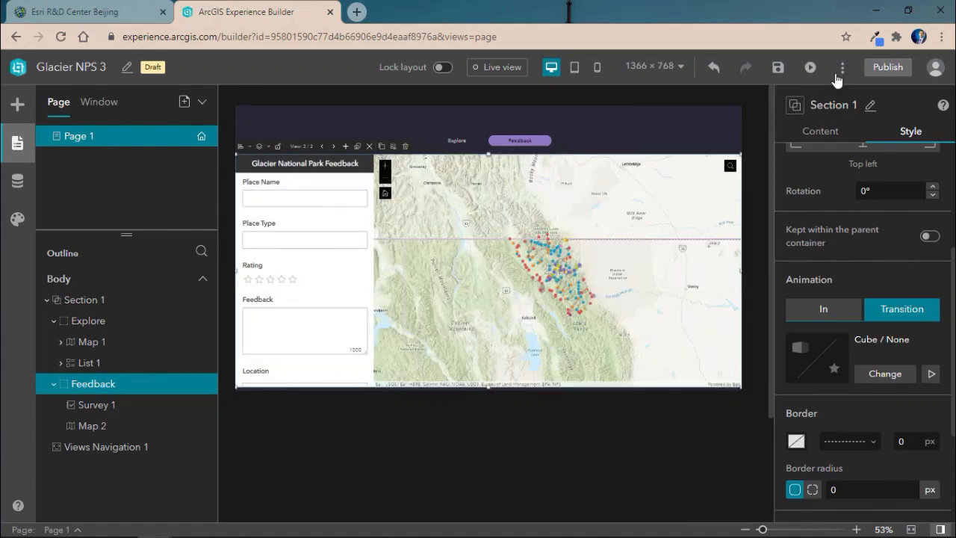
pyautogui.click(810, 67)
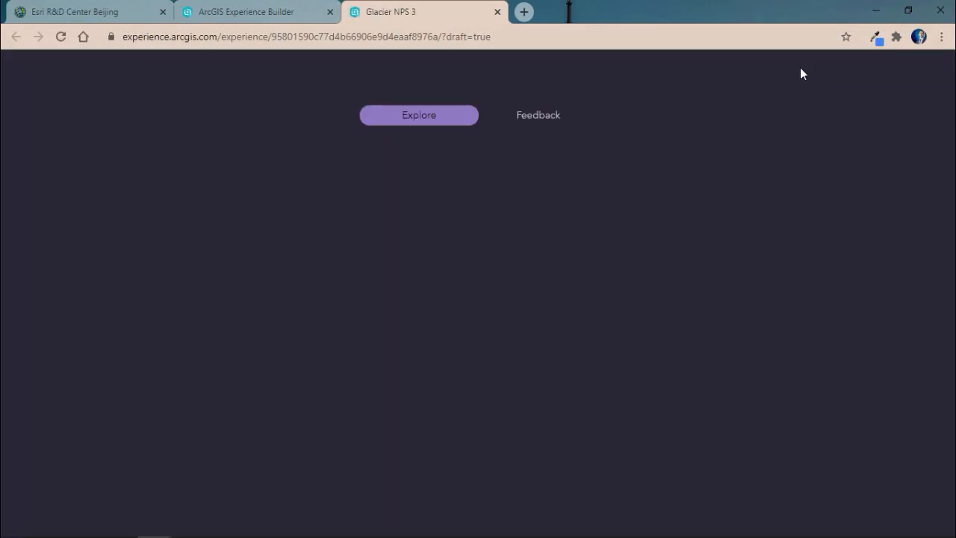
# Step: In the preview's Feedback view, select the Sprague Creek Campground Shuttle Stop point on the map
pyautogui.click(418, 115)
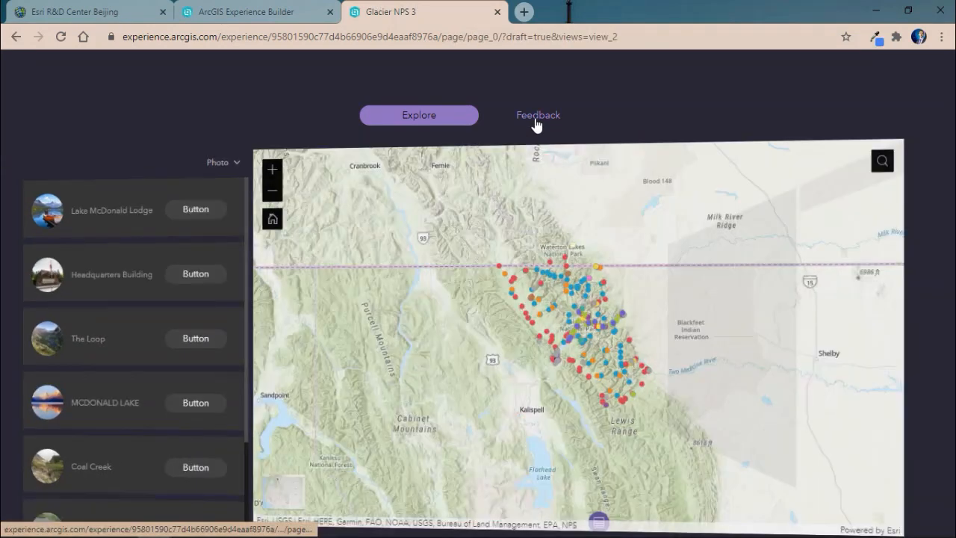
pyautogui.click(537, 115)
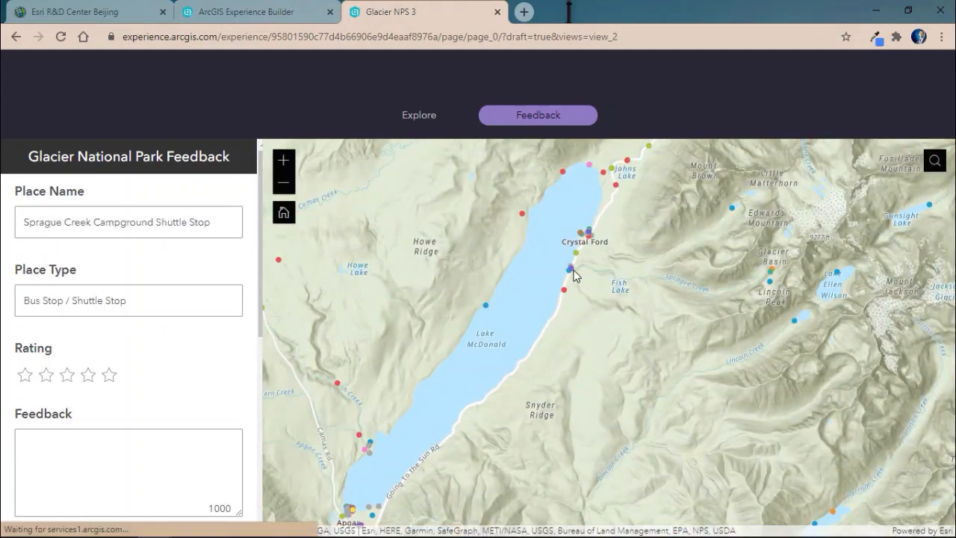
pyautogui.click(570, 269)
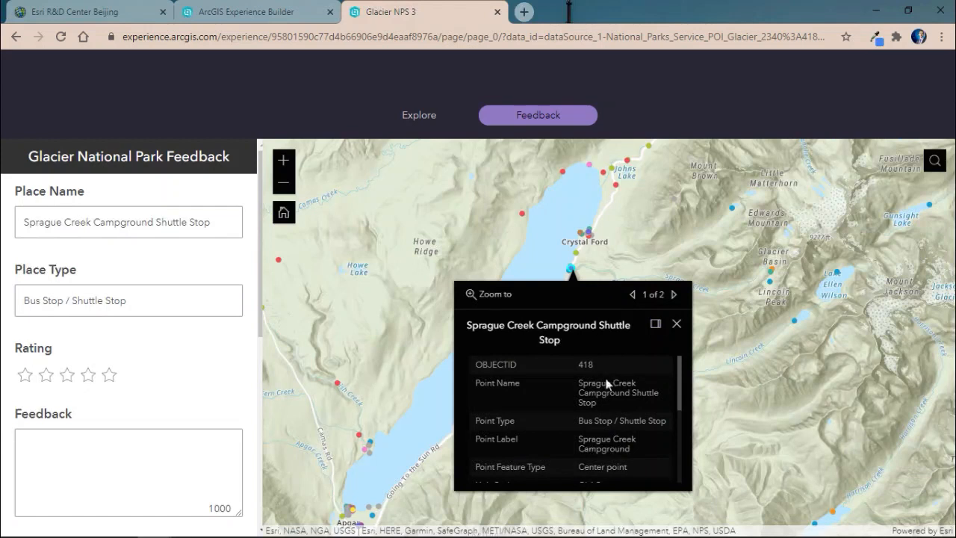
pyautogui.moveTo(233, 346)
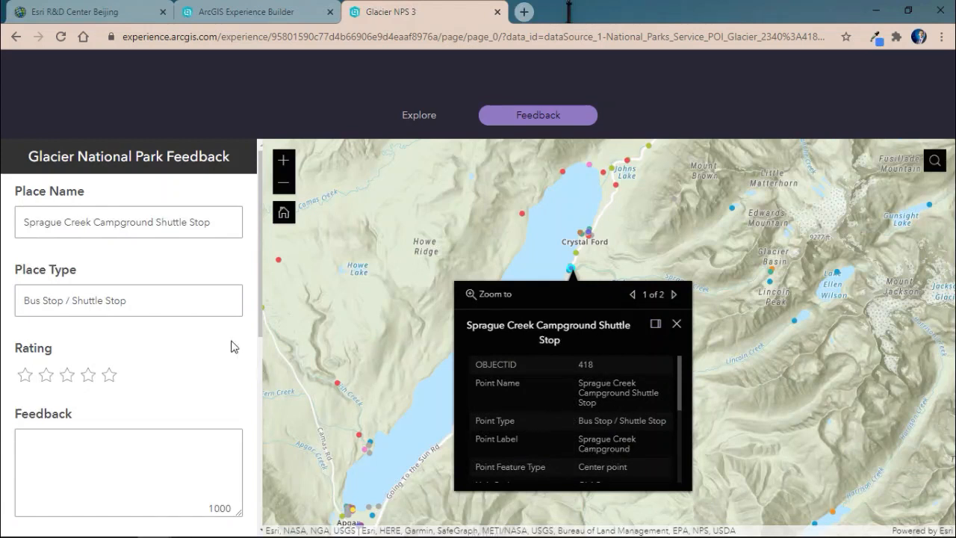
pyautogui.moveTo(86, 358)
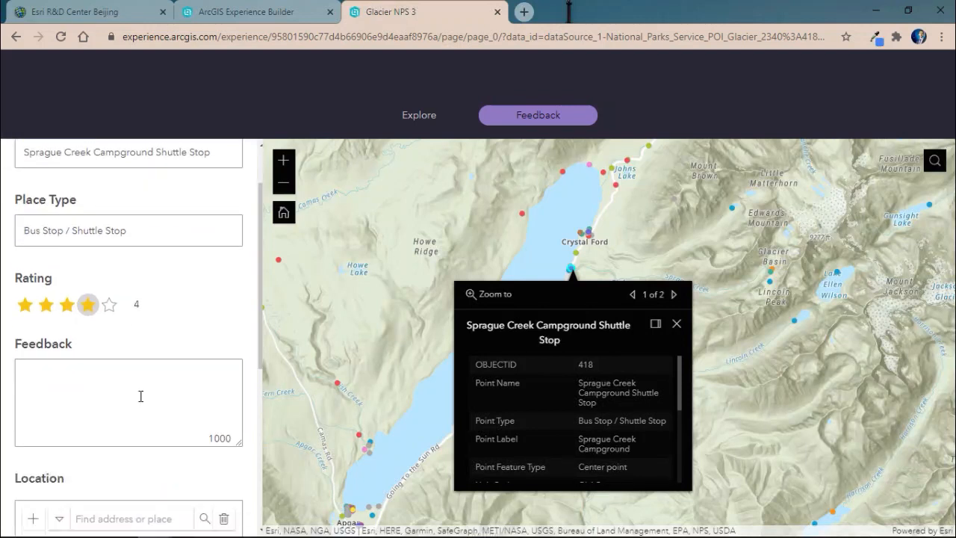
# Step: Submit a 4-star 'Great place!' feedback survey for the selected shuttle stop
pyautogui.write('Great place!')
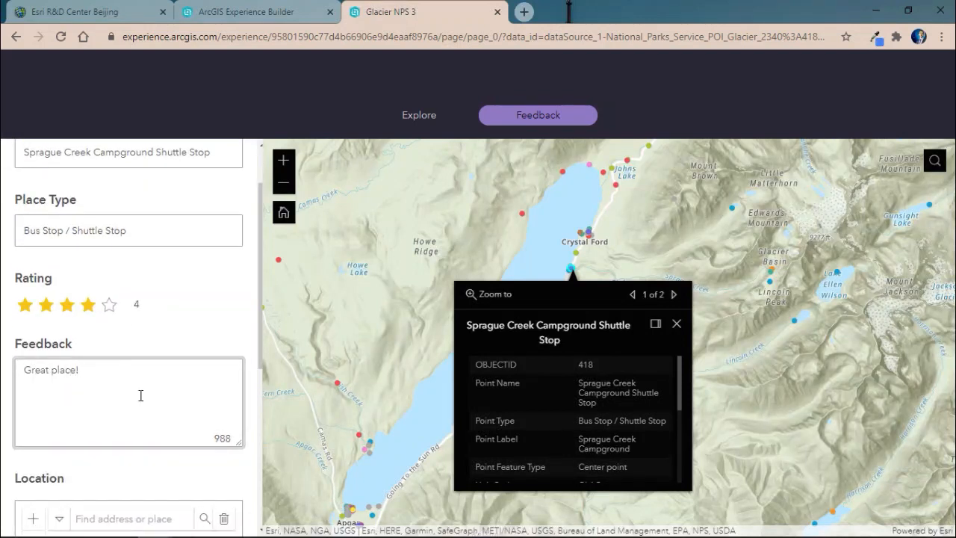
pyautogui.scroll(-3)
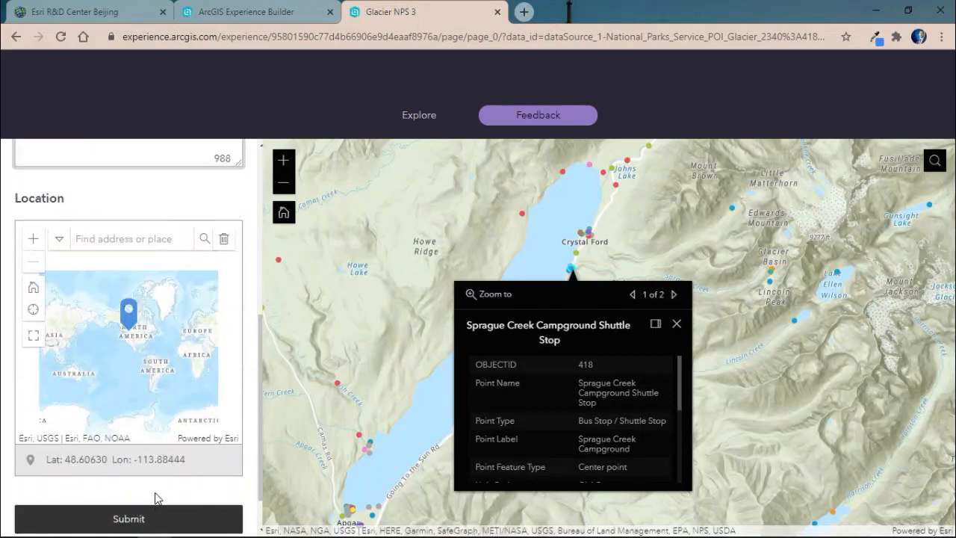
pyautogui.click(128, 518)
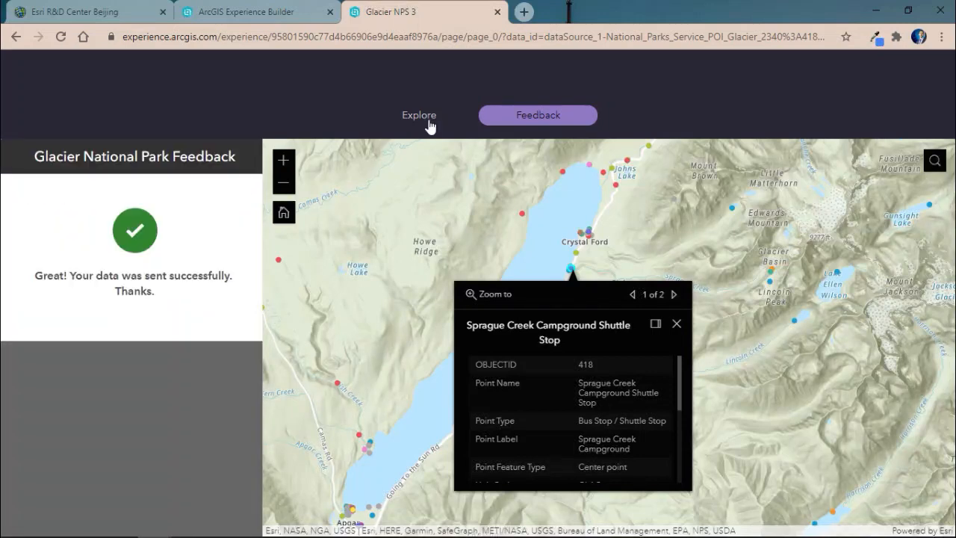